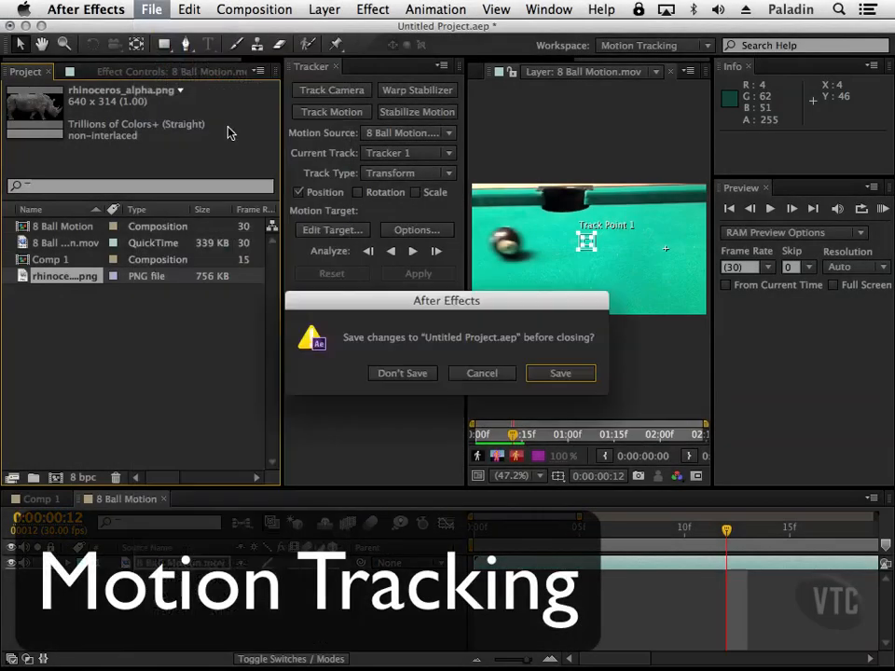
Close the old project without saving and switch to the Standard workspace
click(401, 373)
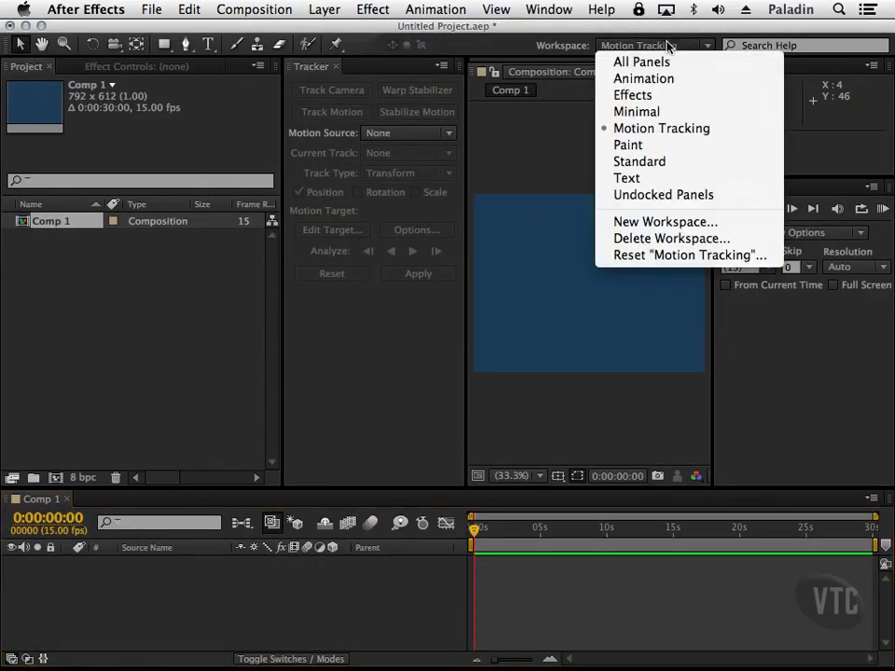
click(639, 162)
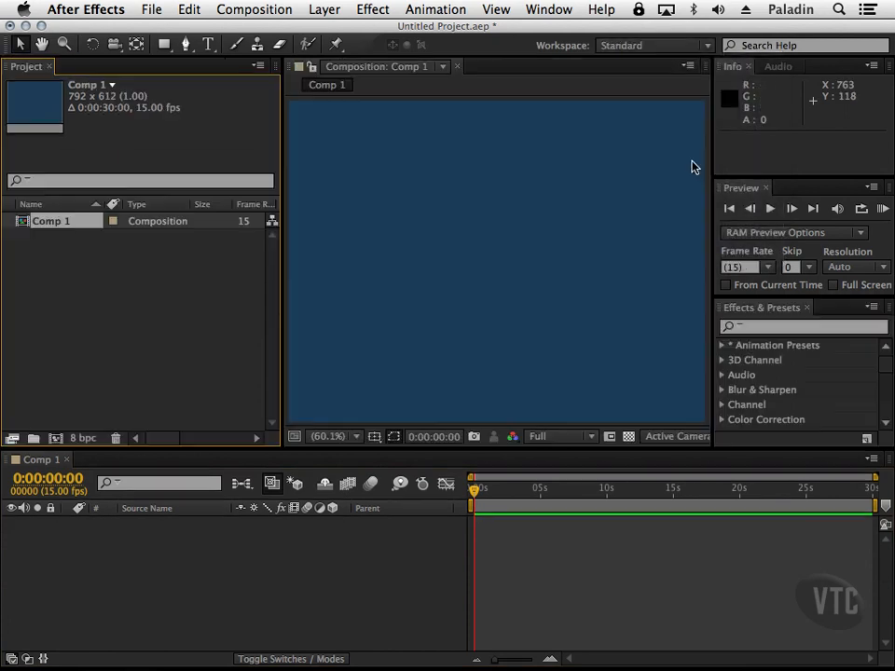
Import 8 Ball Motion.mov and rhinoceros_alpha.png from Import Recent Footage
click(151, 10)
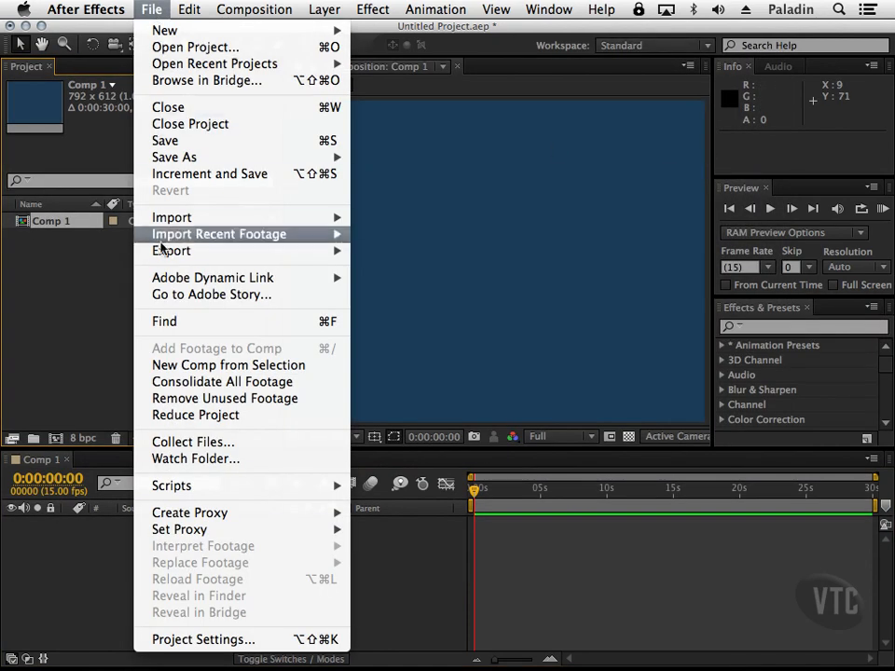
mouse_move(218, 234)
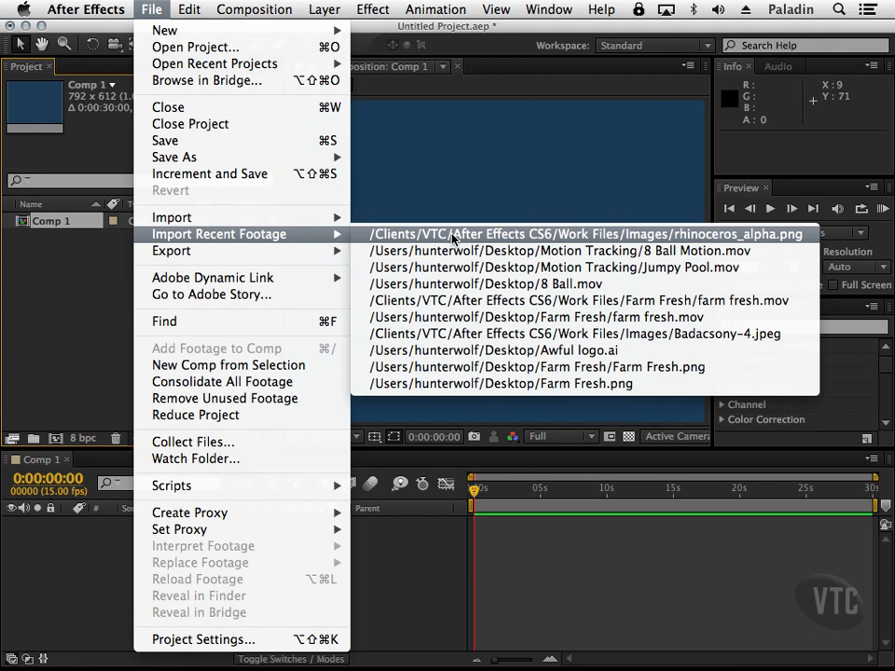
click(561, 250)
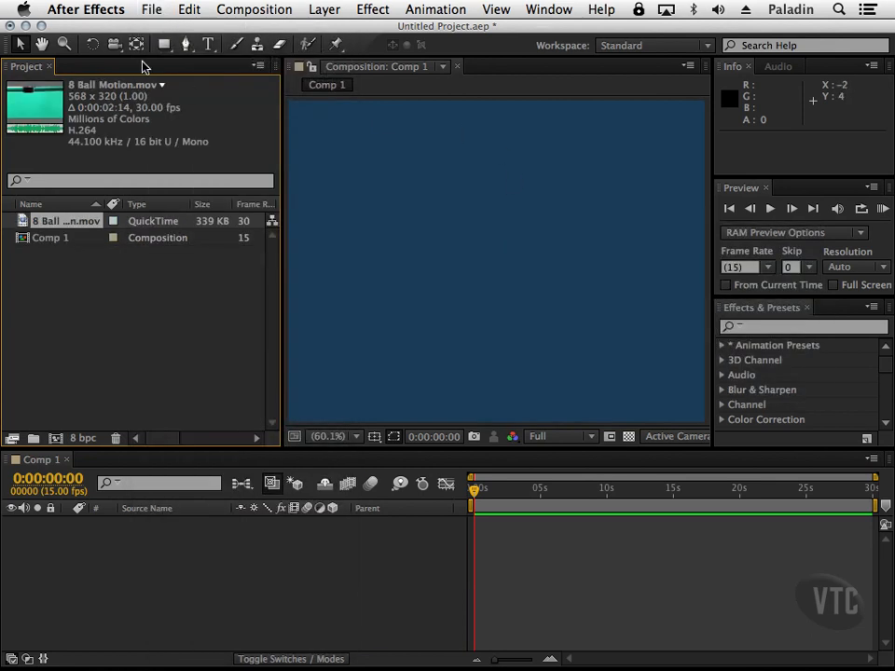
click(151, 10)
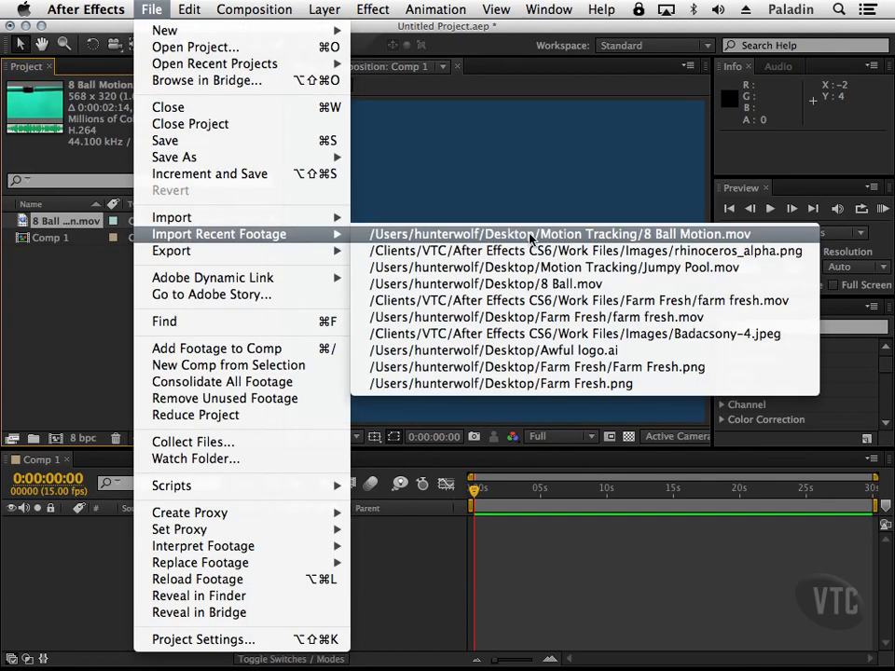
click(584, 251)
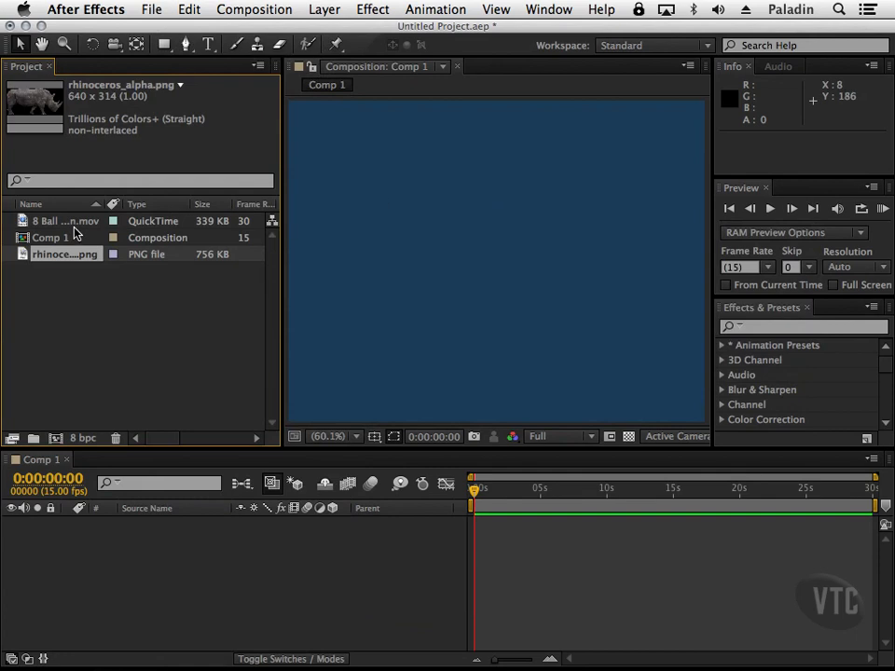
Create the 8 Ball Motion comp with the rhino PNG scaled down over the upper-left felt
click(65, 221)
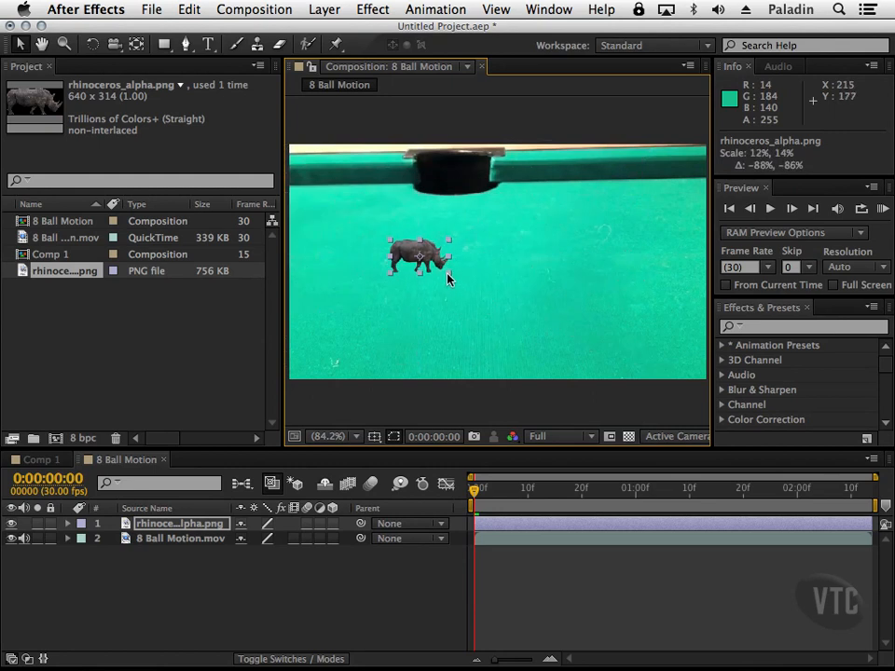
drag(419, 256, 345, 233)
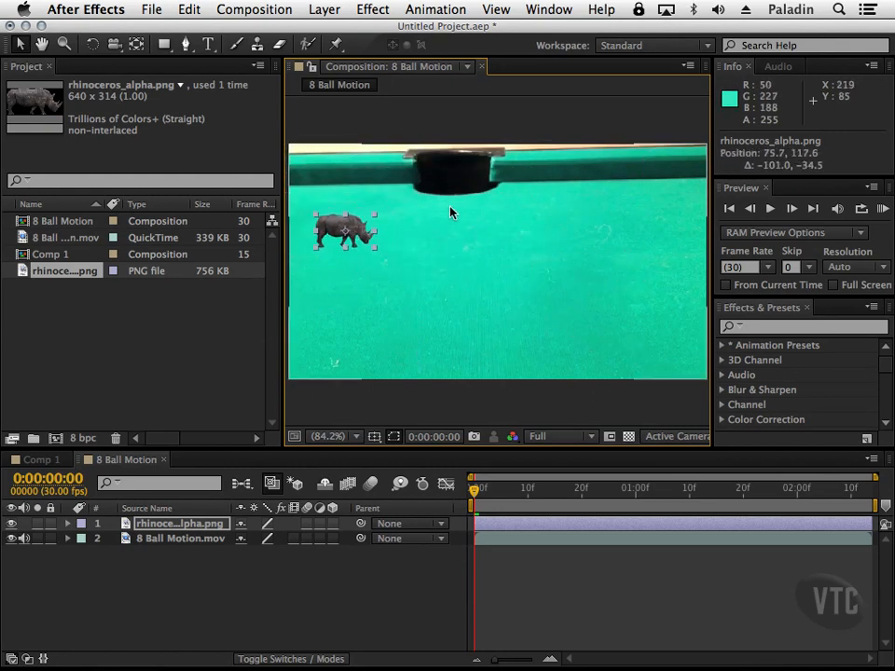
mouse_move(326, 292)
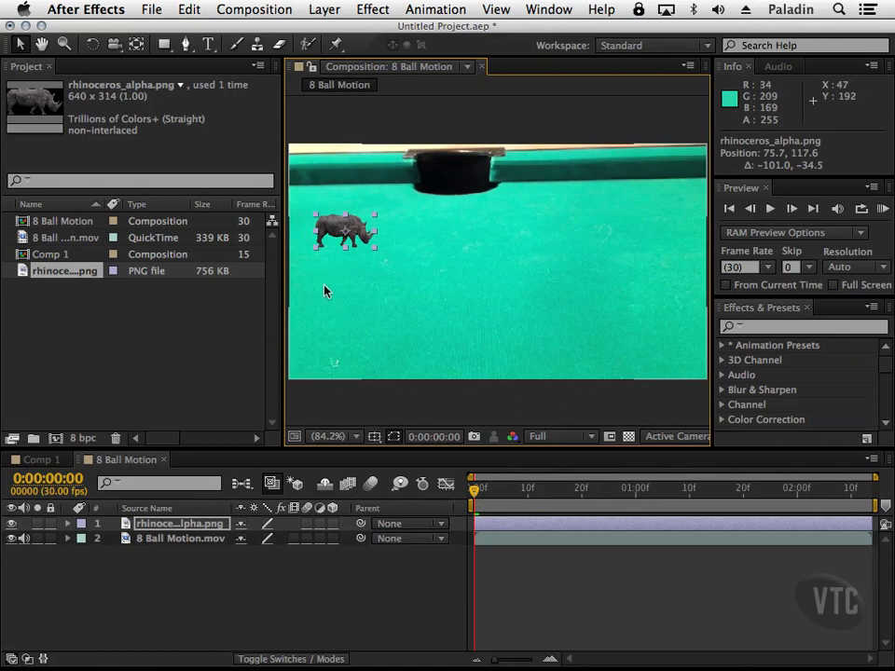
Scrub the clip and drag the rhino onto the 8-ball as it crosses the table
drag(474, 487, 489, 488)
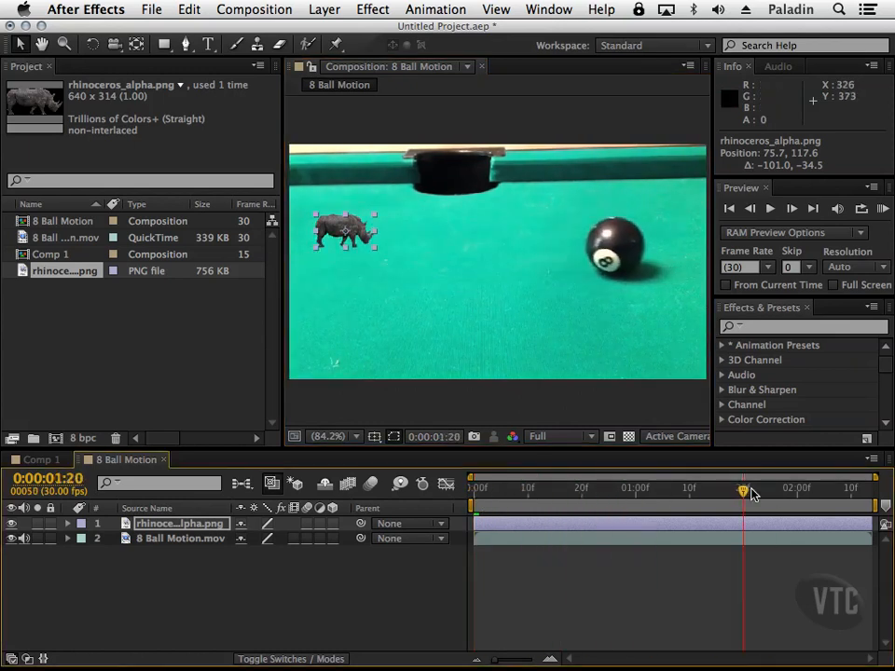
drag(743, 488, 506, 488)
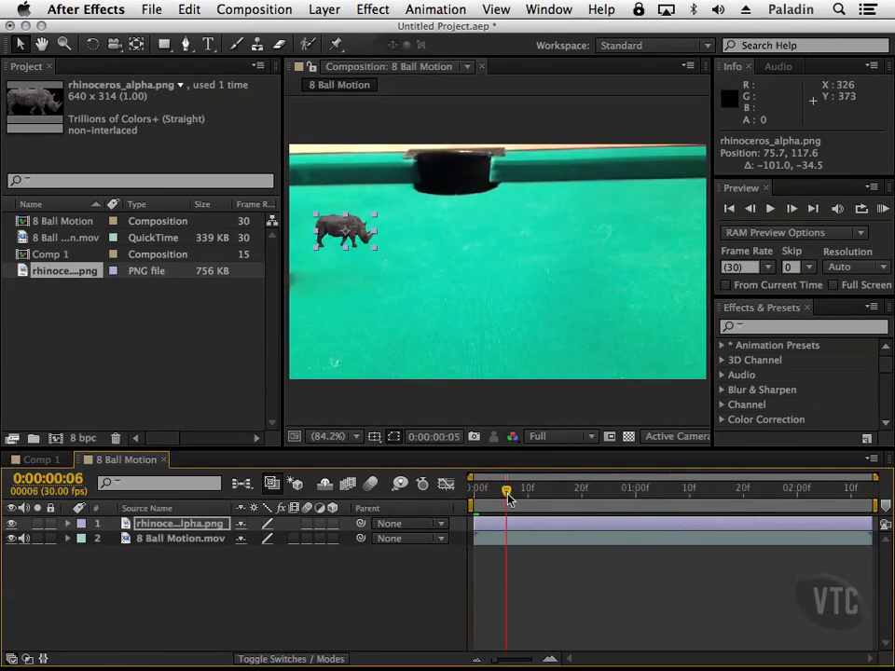
drag(505, 488, 620, 488)
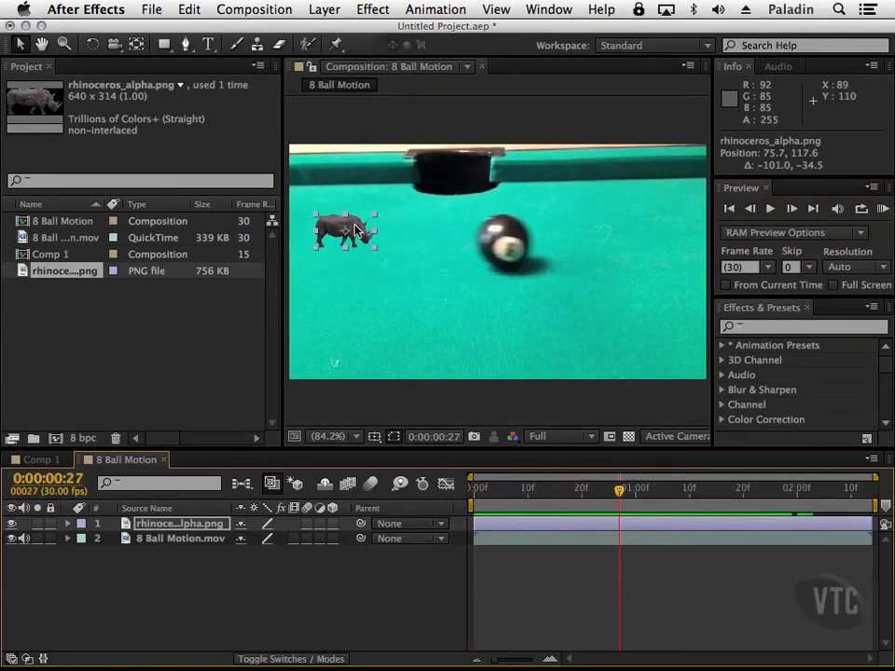
drag(345, 229, 405, 233)
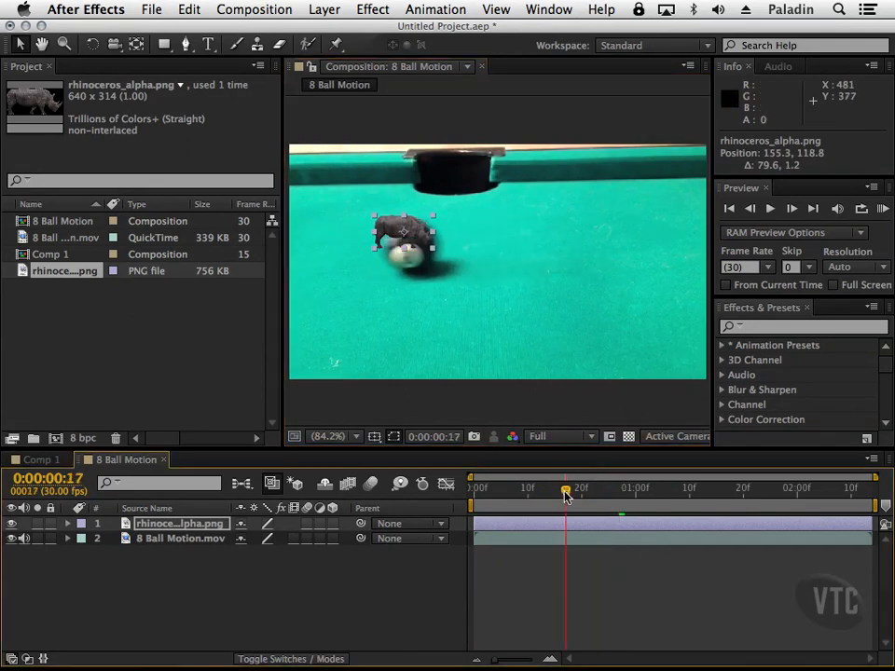
Review later frames, then reposition the rhino onto the ball at frame 11
drag(564, 488, 615, 488)
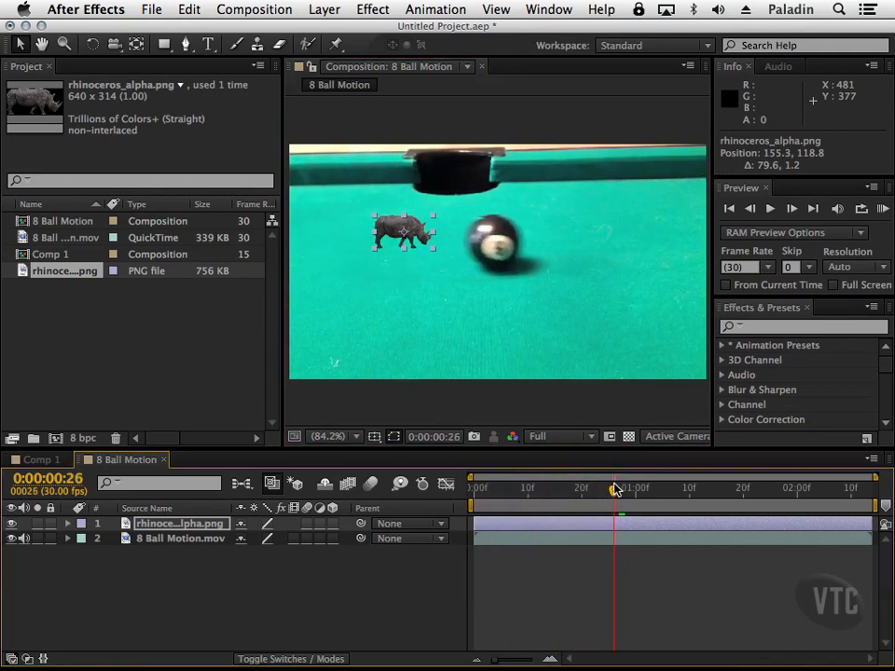
drag(615, 488, 727, 487)
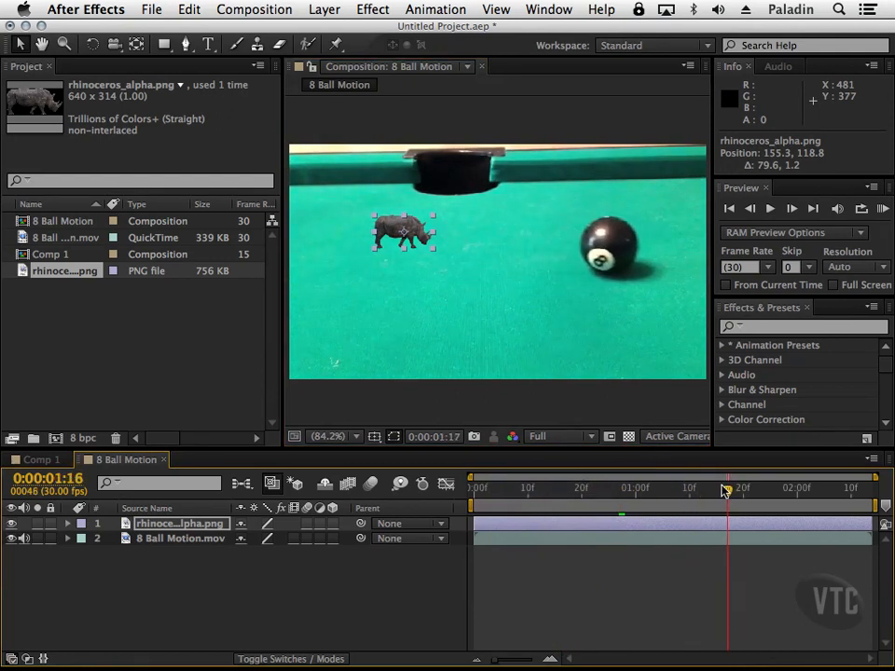
drag(728, 489, 688, 489)
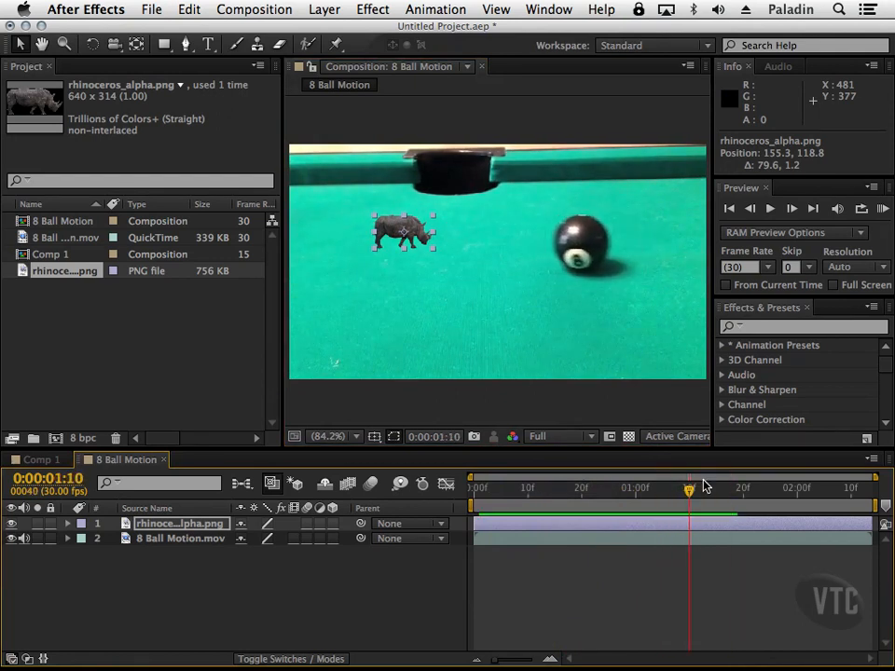
mouse_move(406, 233)
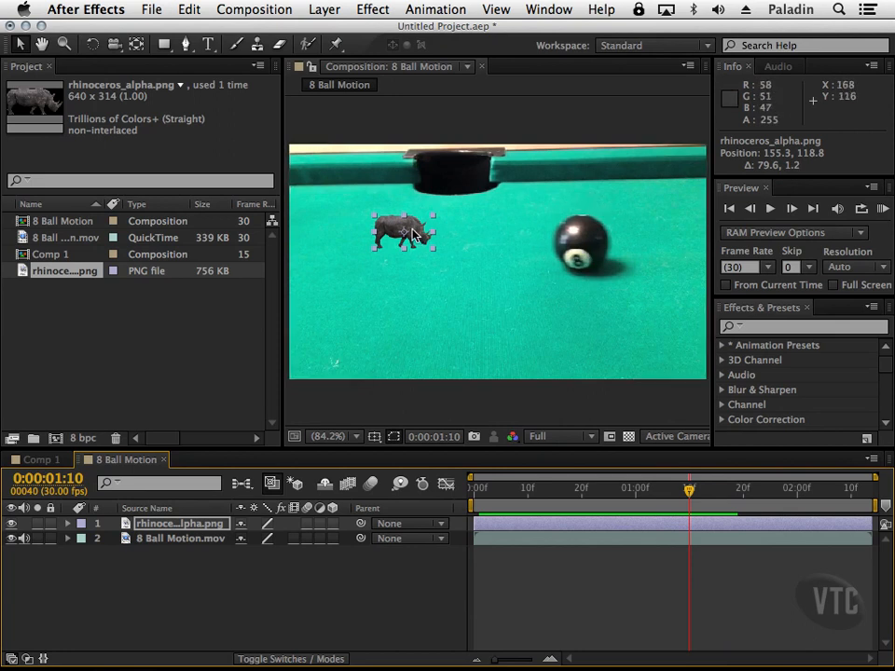
mouse_move(606, 259)
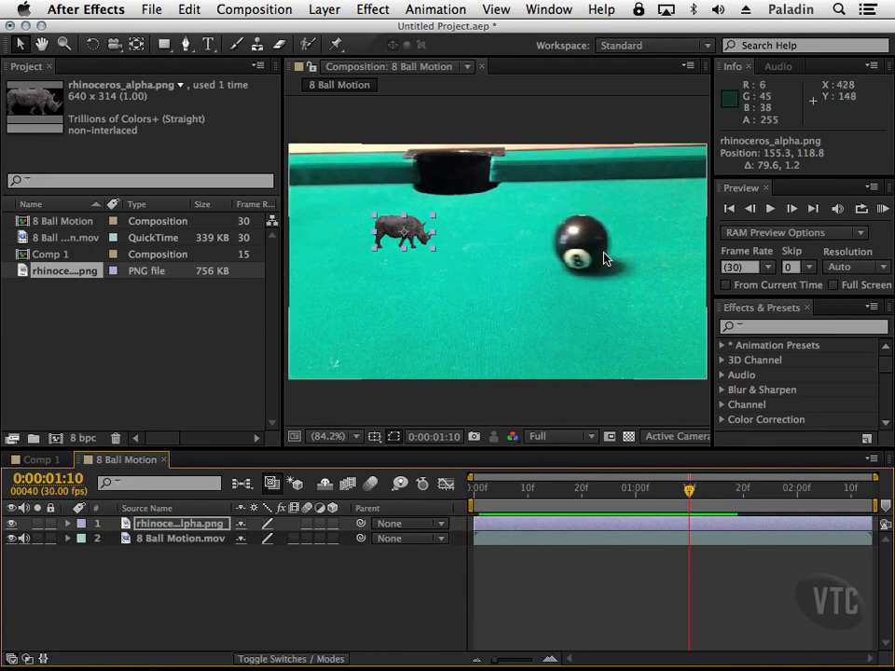
mouse_move(614, 349)
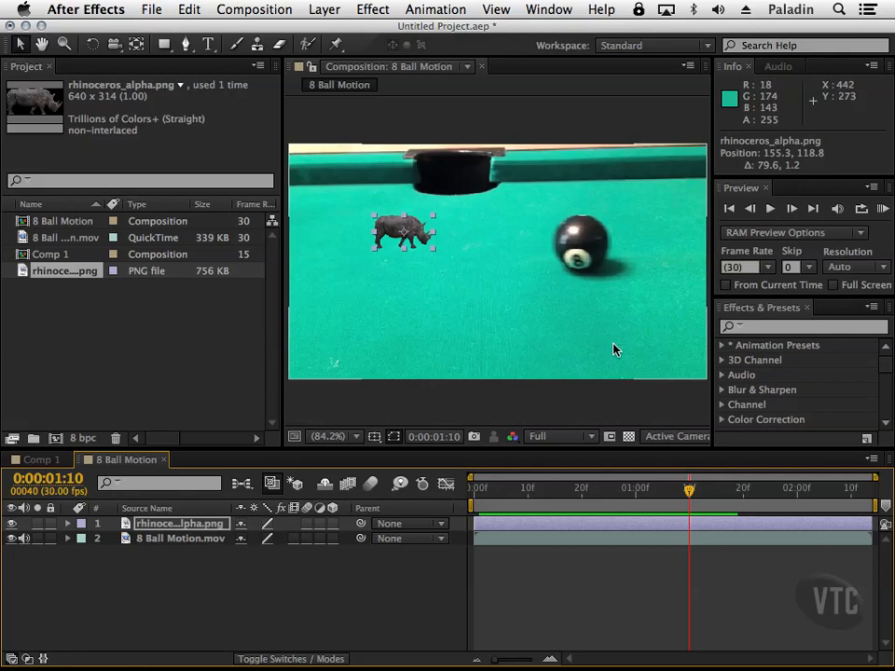
drag(688, 487, 522, 488)
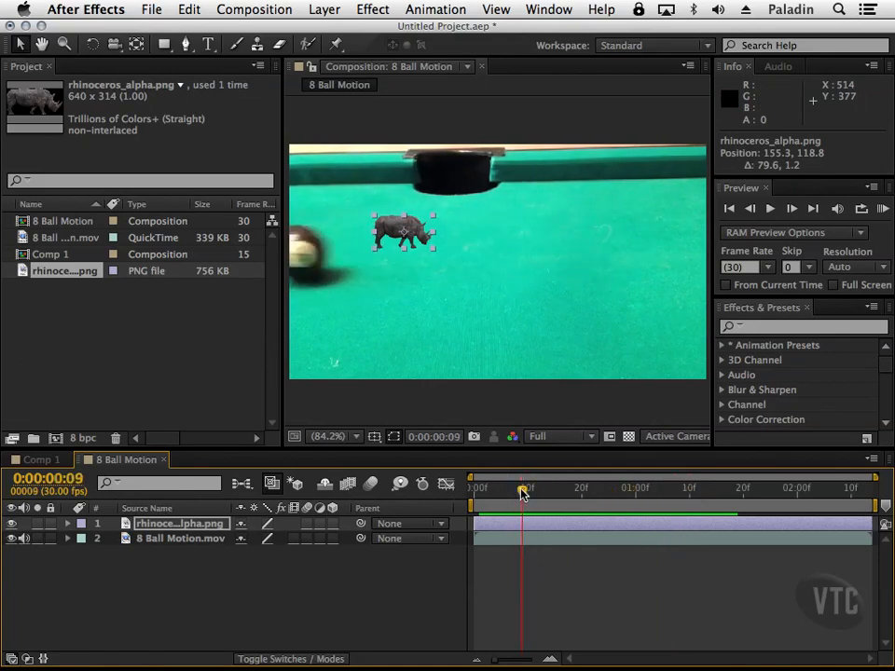
drag(522, 488, 532, 488)
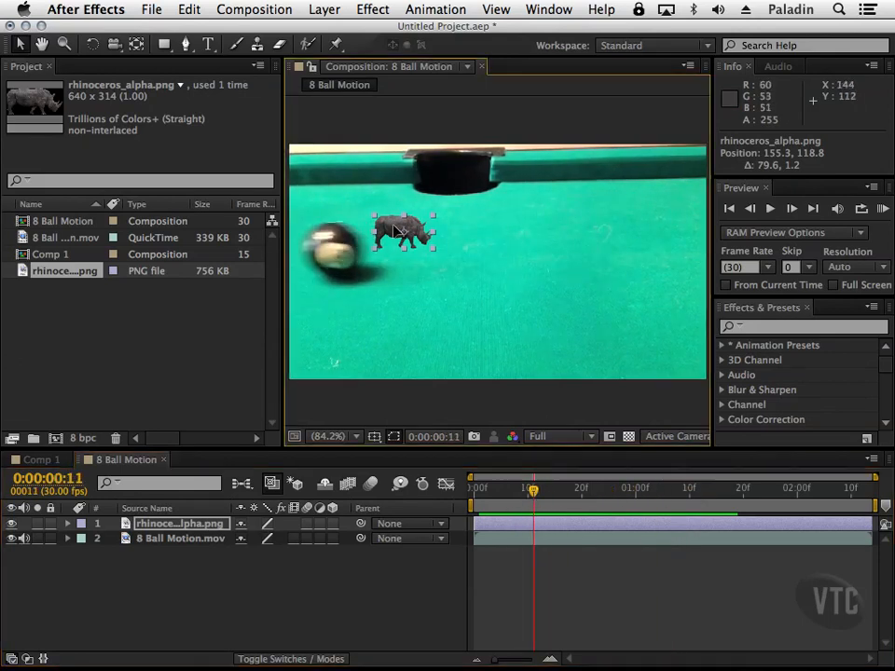
drag(401, 232, 340, 210)
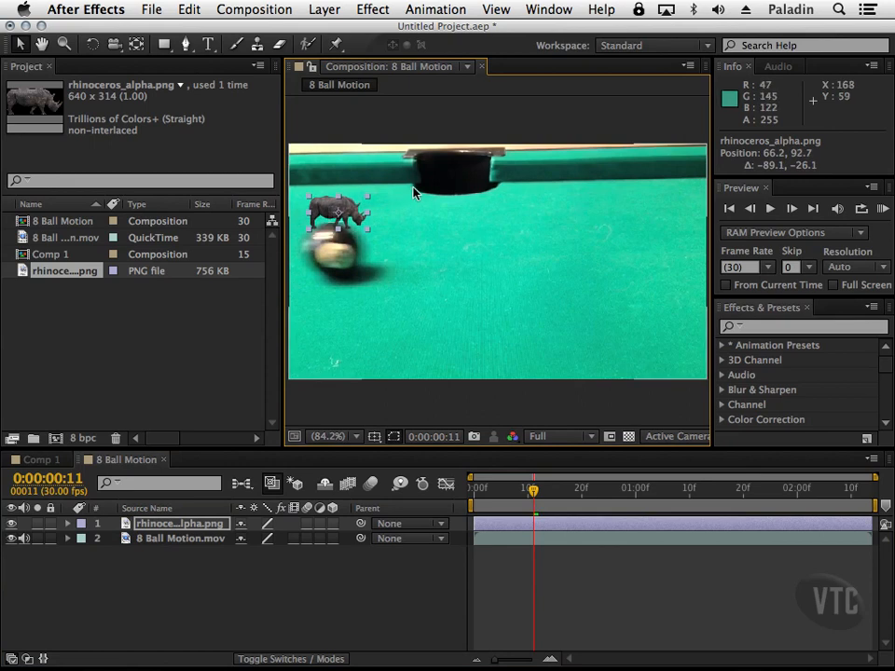
mouse_move(421, 171)
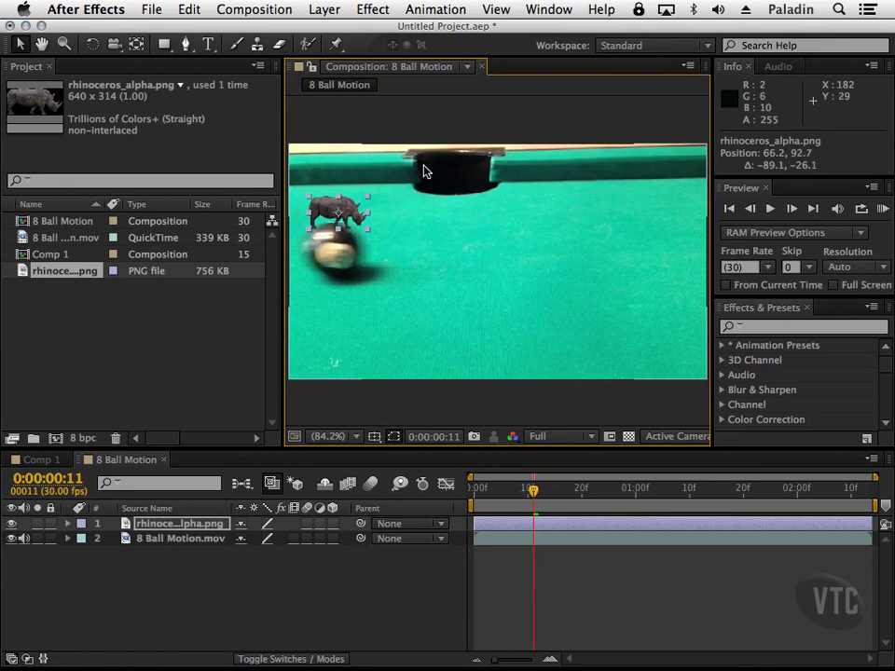
mouse_move(576, 24)
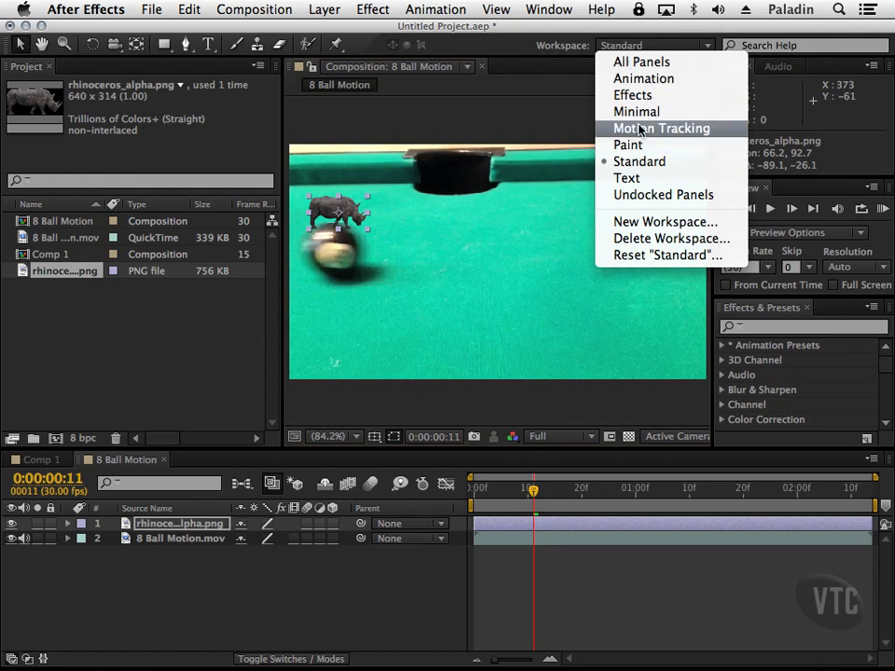
Switch to the Motion Tracking workspace and select the 8 Ball Motion.mov layer
click(661, 129)
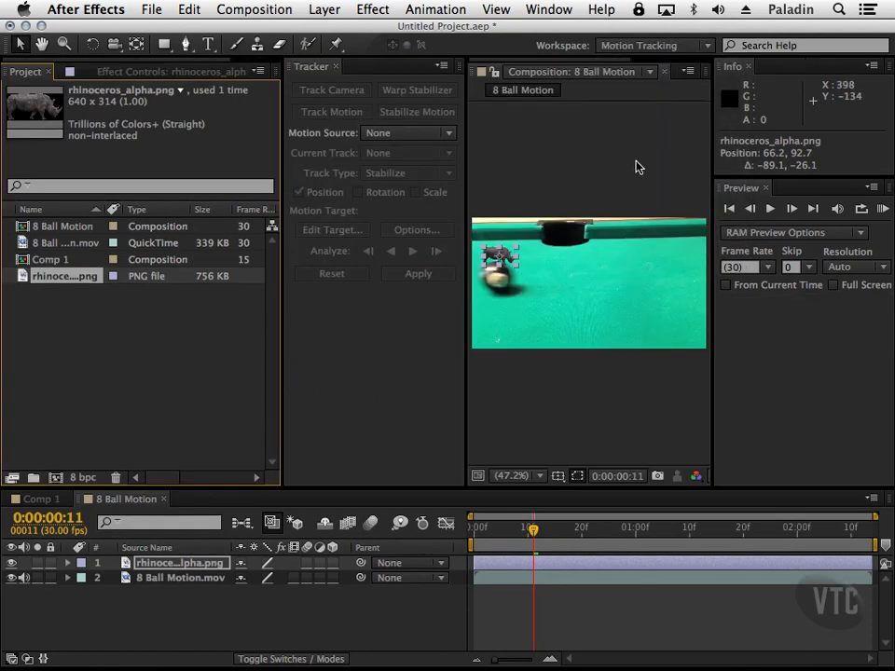
mouse_move(598, 237)
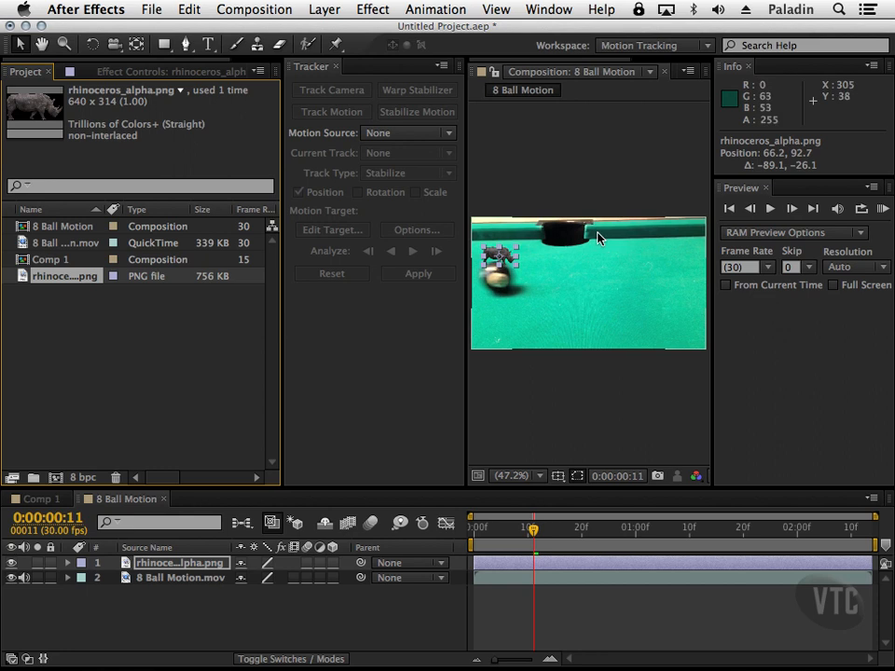
mouse_move(368, 316)
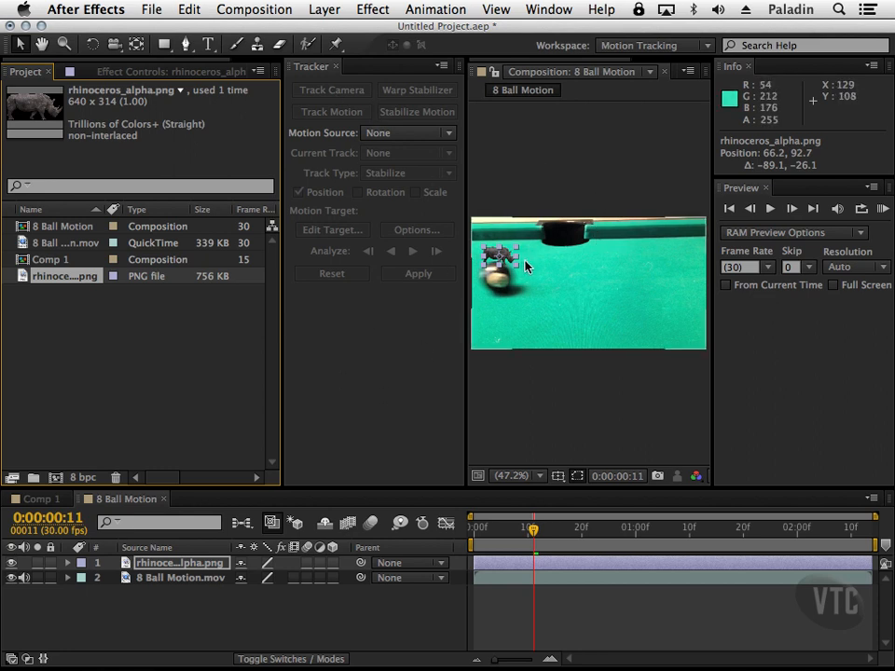
mouse_move(540, 284)
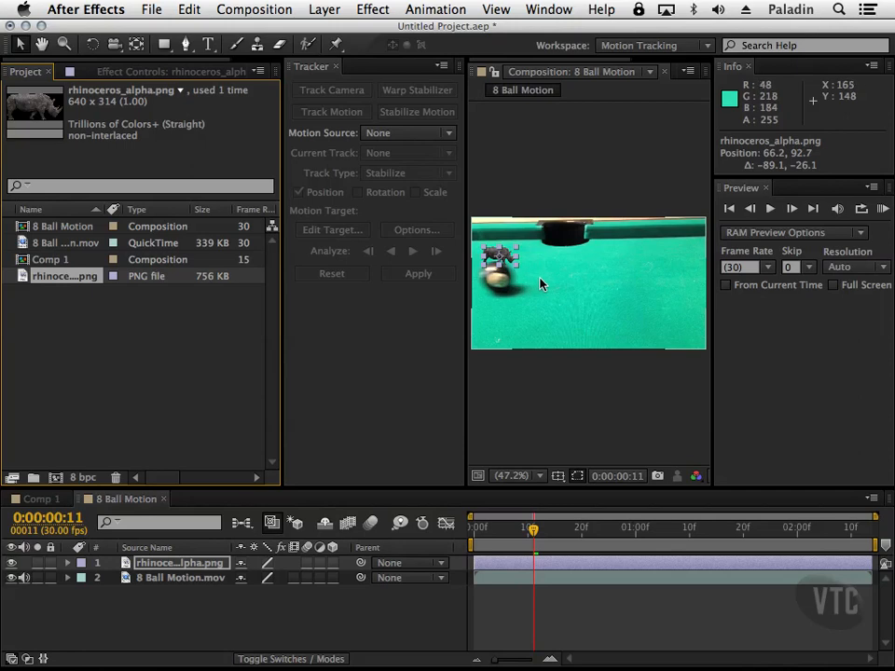
mouse_move(512, 265)
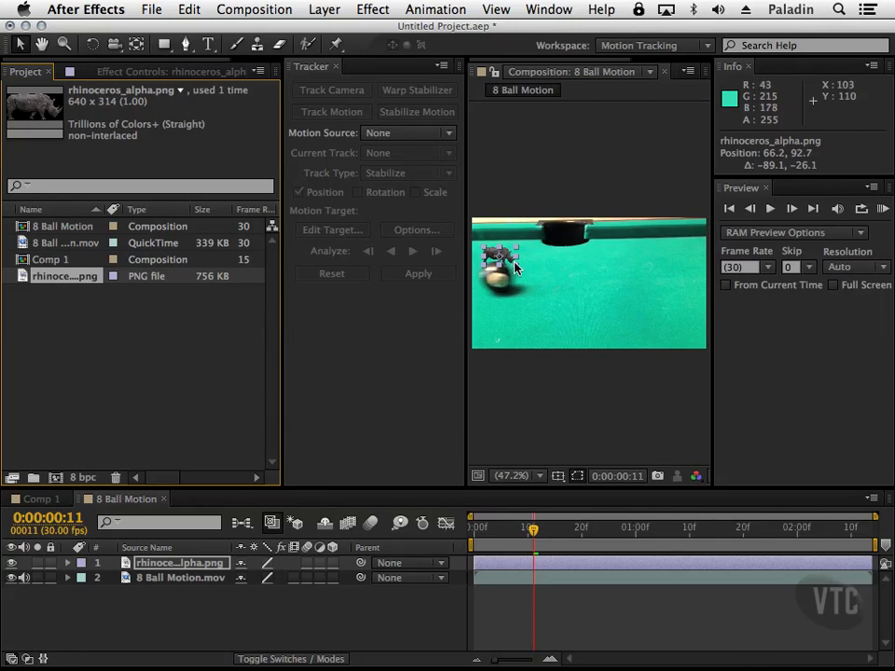
mouse_move(569, 317)
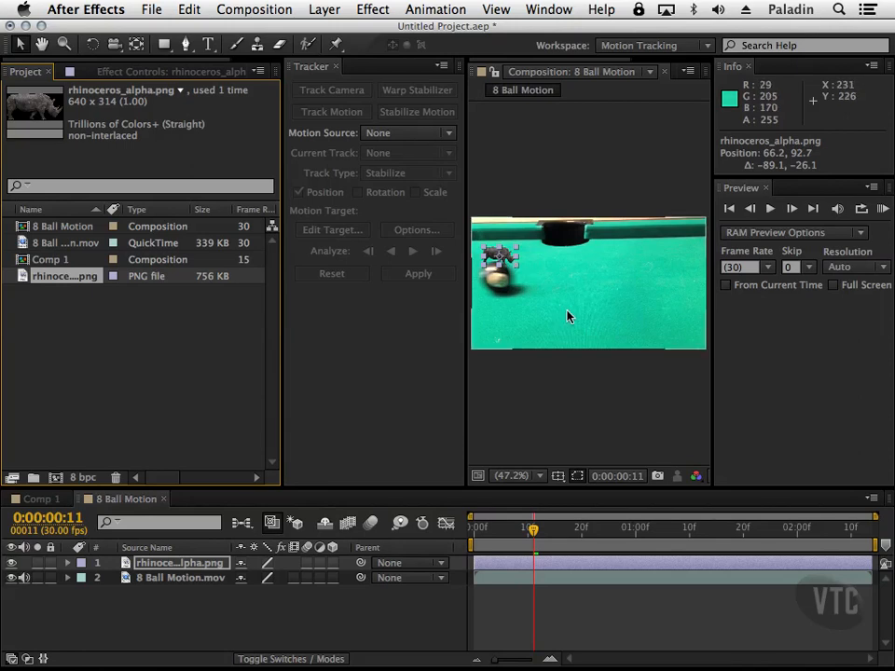
mouse_move(506, 297)
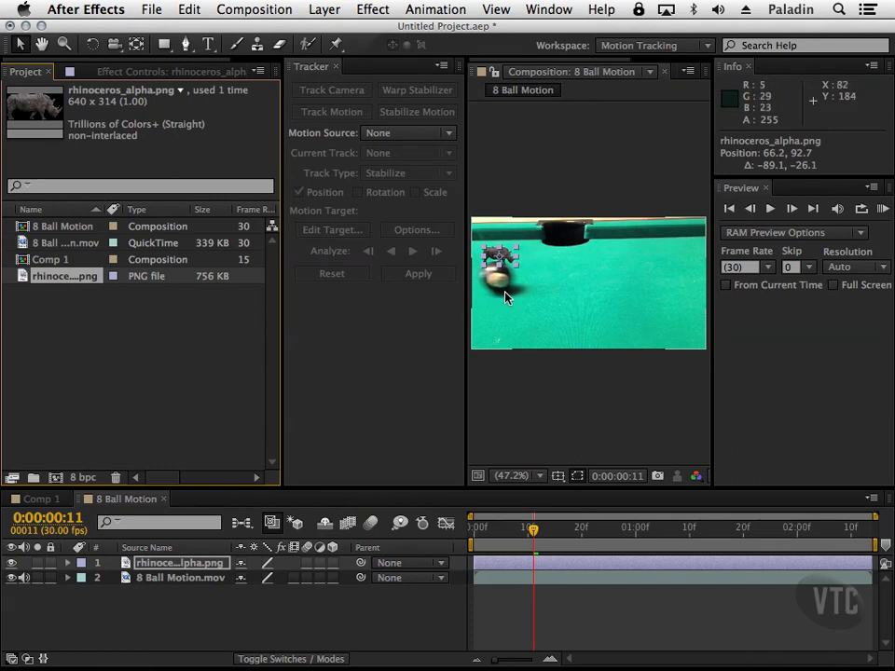
mouse_move(609, 288)
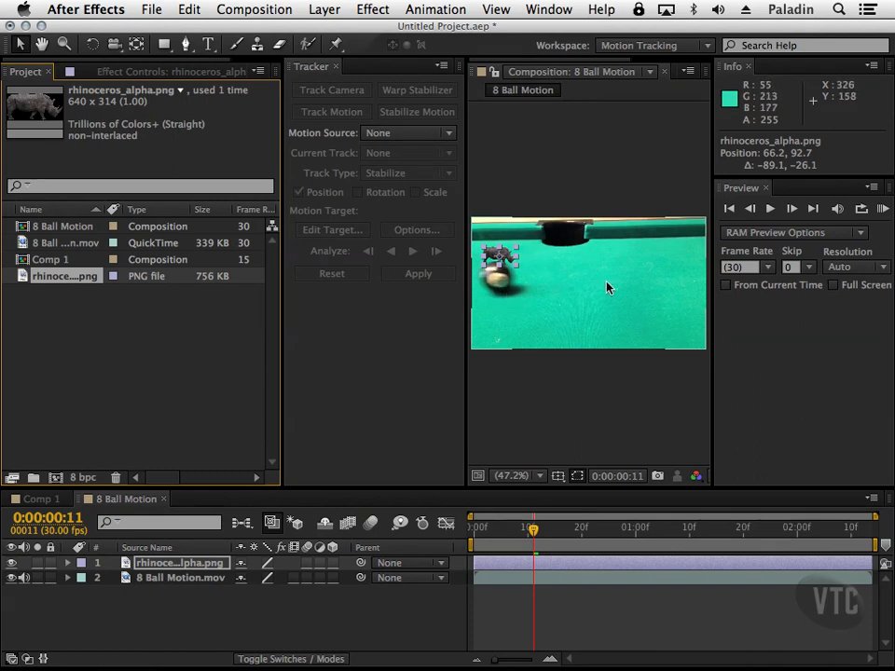
click(181, 577)
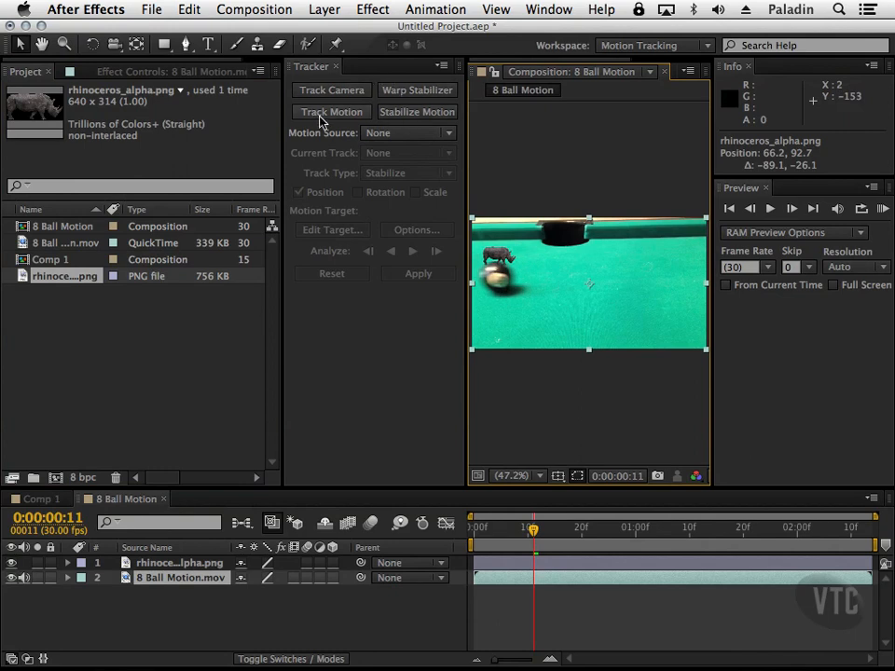
mouse_move(342, 120)
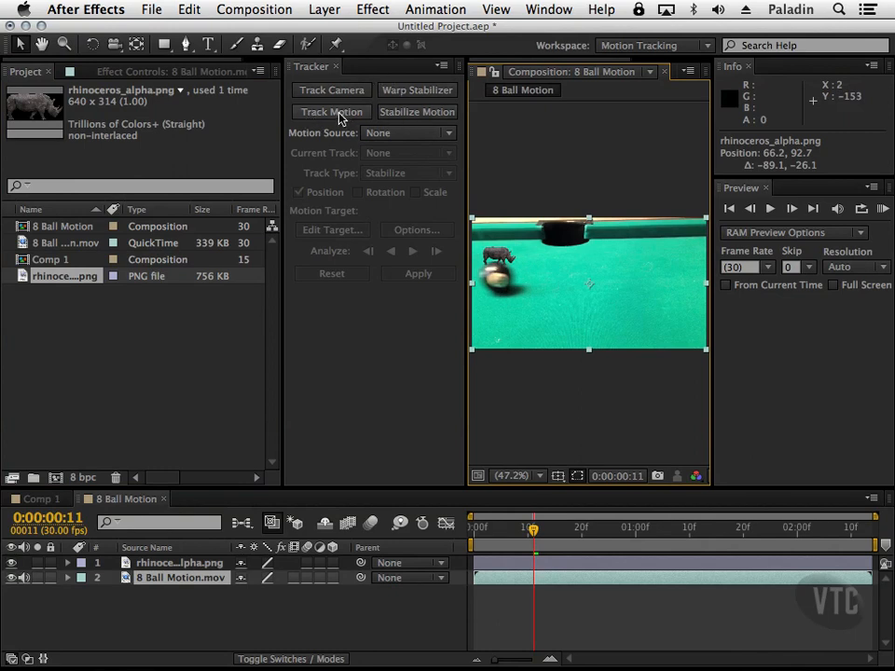
Start Track Motion on the 8 Ball Motion layer, creating Track Point 1
click(331, 111)
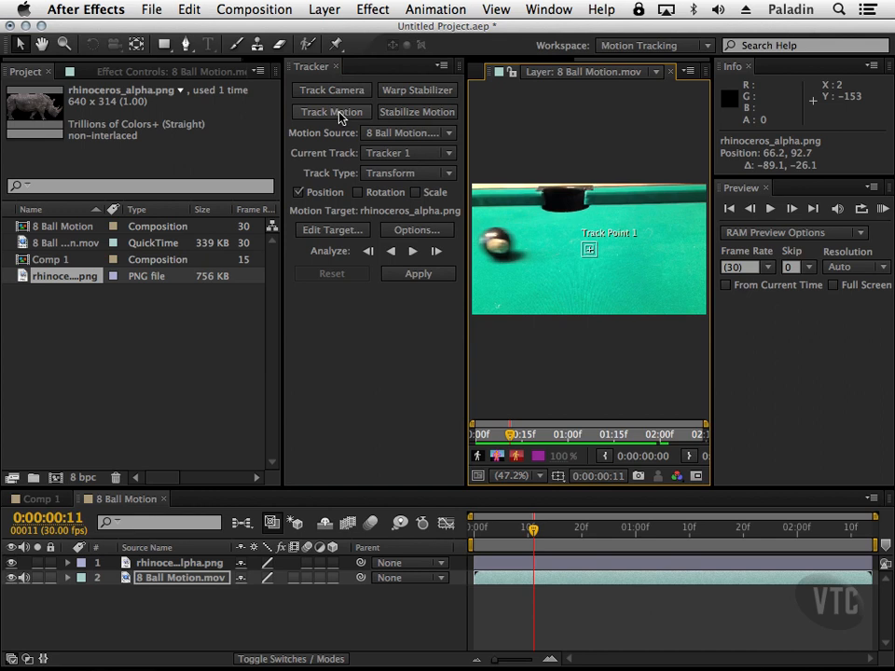
mouse_move(697, 79)
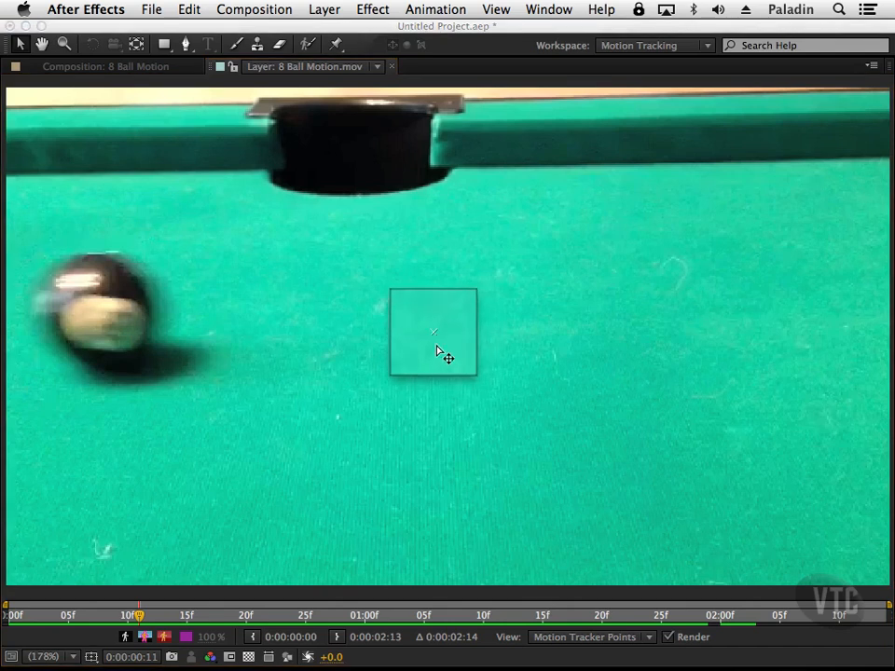
Move Track Point 1 onto the 8-ball and enlarge its search box around the ball
drag(434, 332, 117, 317)
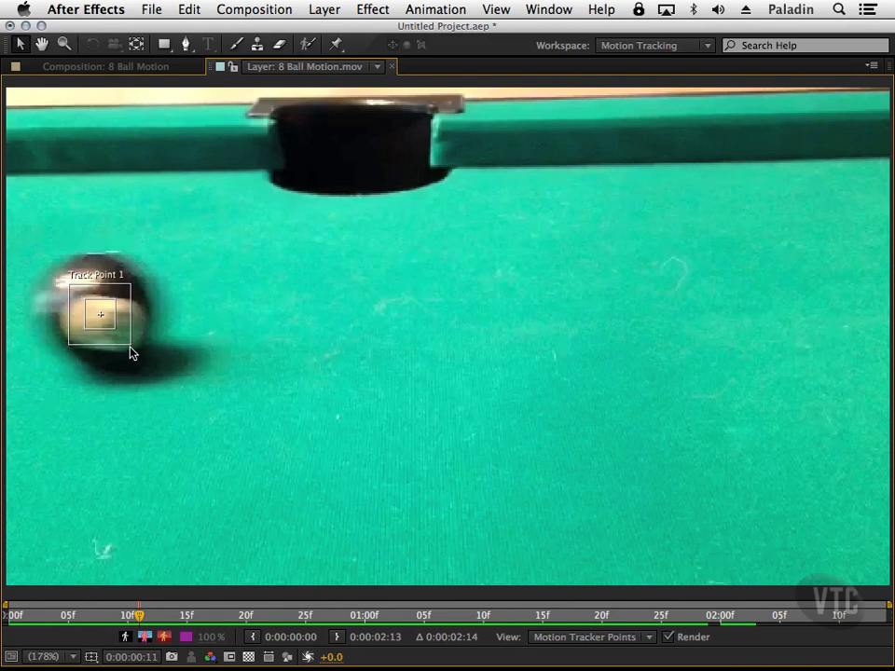
drag(130, 352, 137, 357)
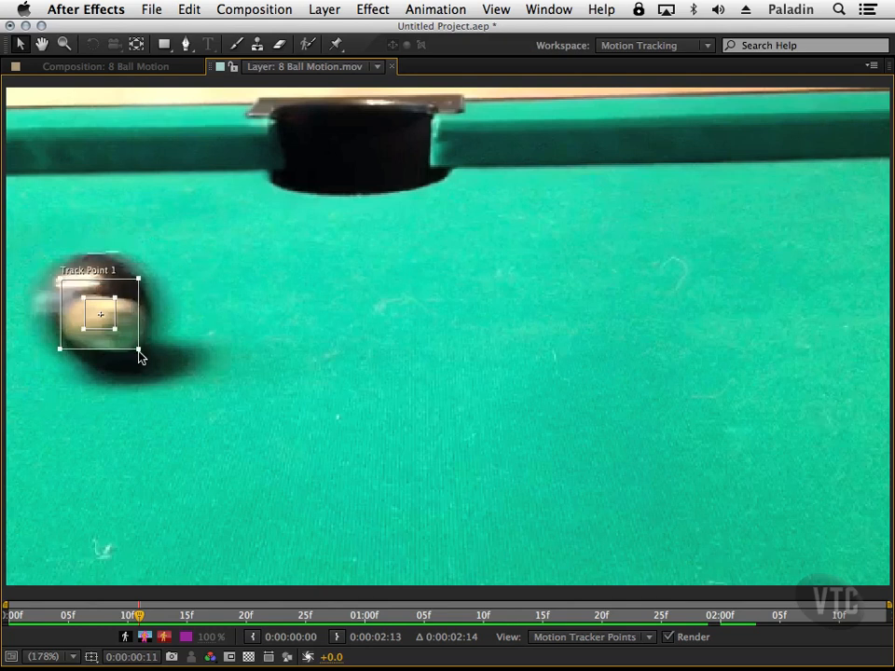
drag(138, 353, 157, 368)
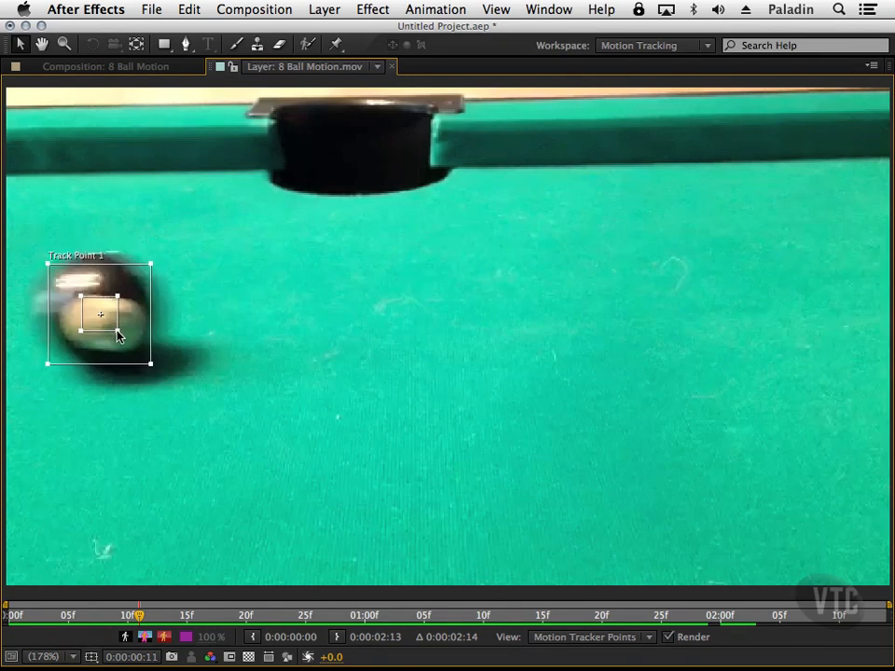
mouse_move(114, 328)
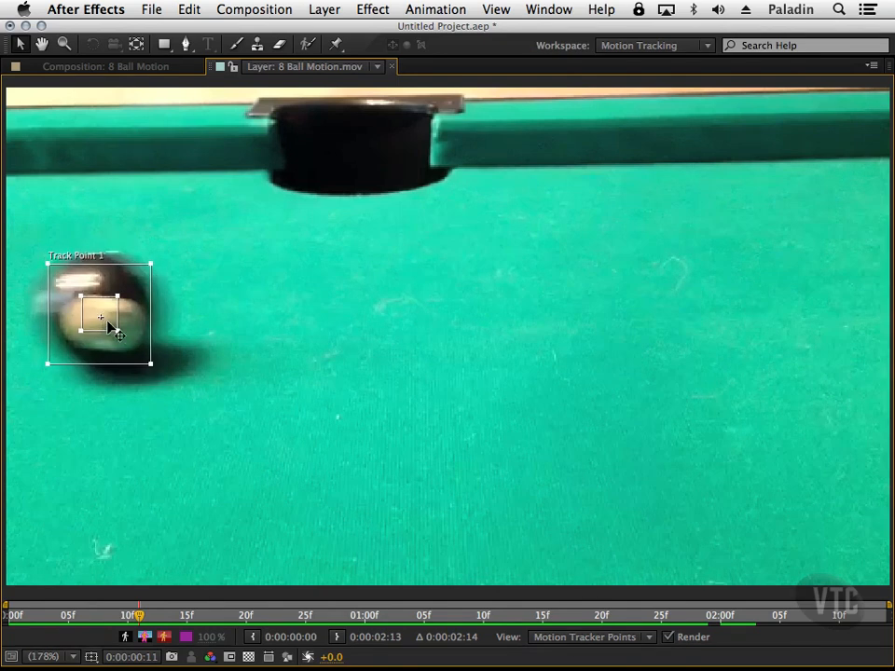
mouse_move(245, 297)
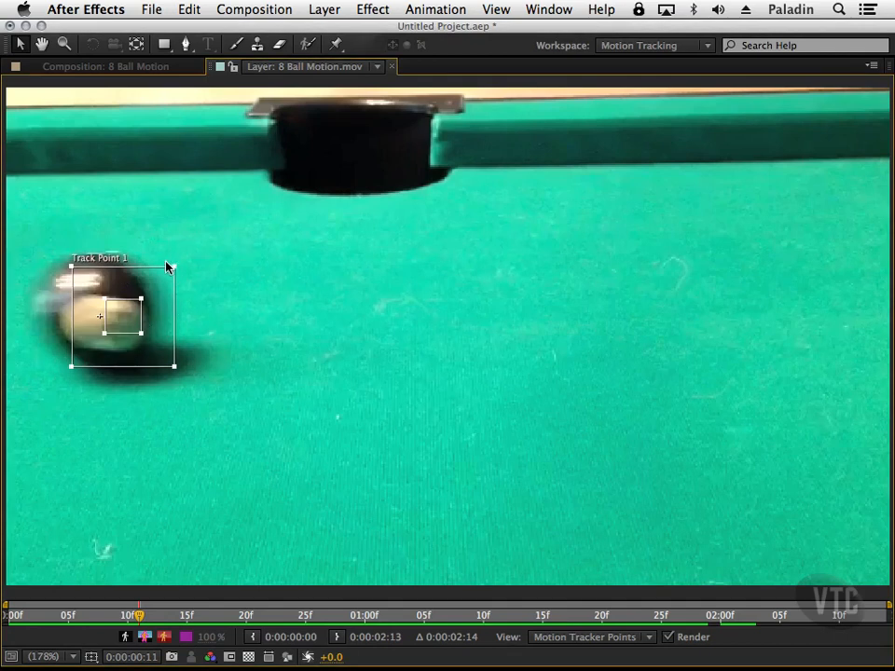
mouse_move(160, 274)
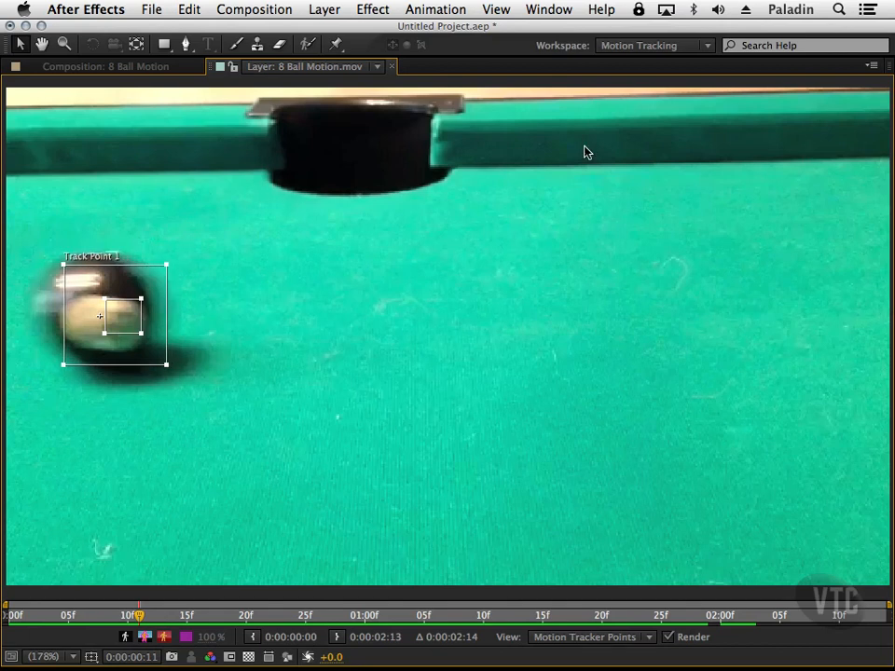
click(873, 66)
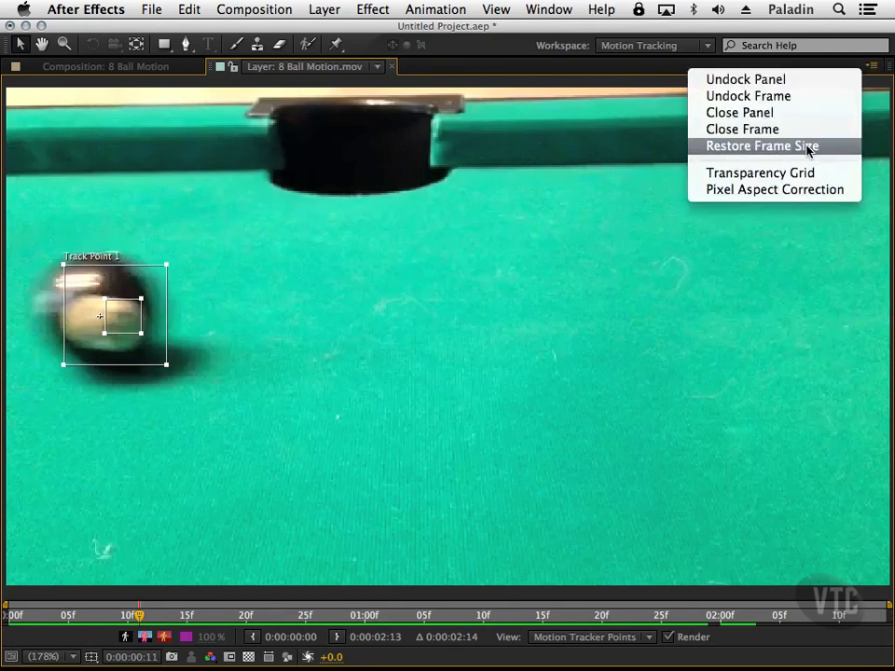
Restore the Layer panel footage view to its normal frame size
click(761, 145)
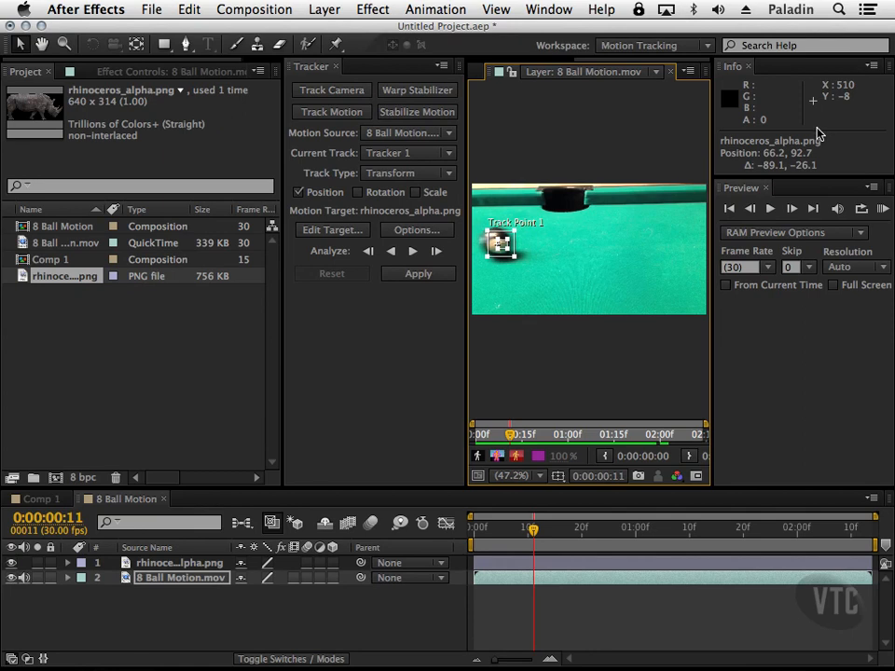
mouse_move(339, 283)
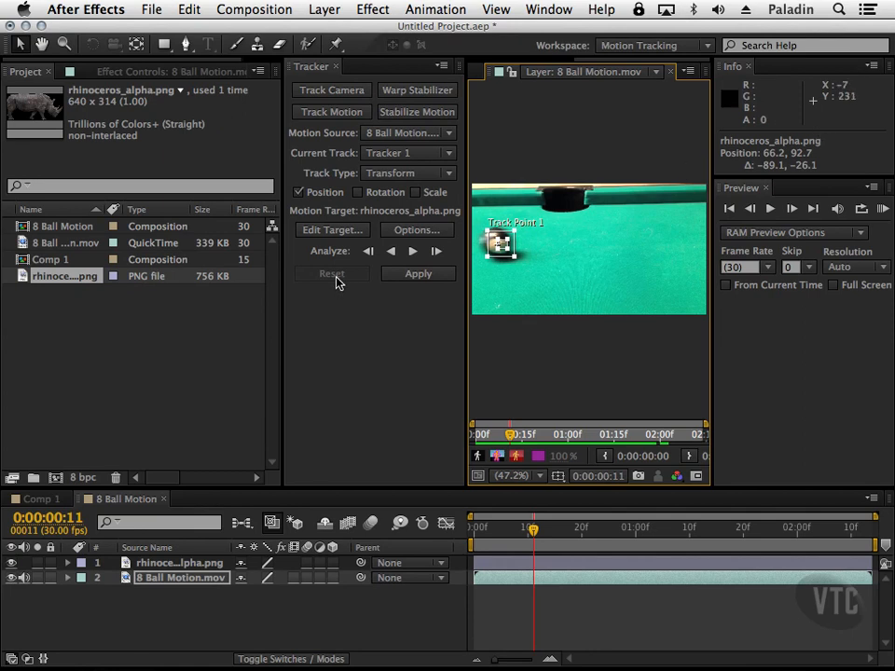
mouse_move(353, 308)
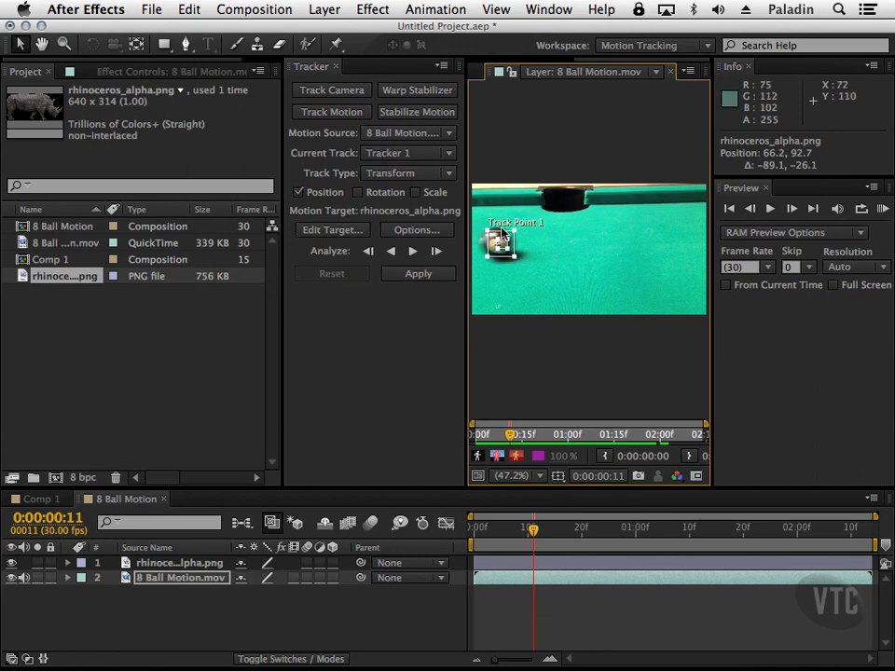
mouse_move(672, 280)
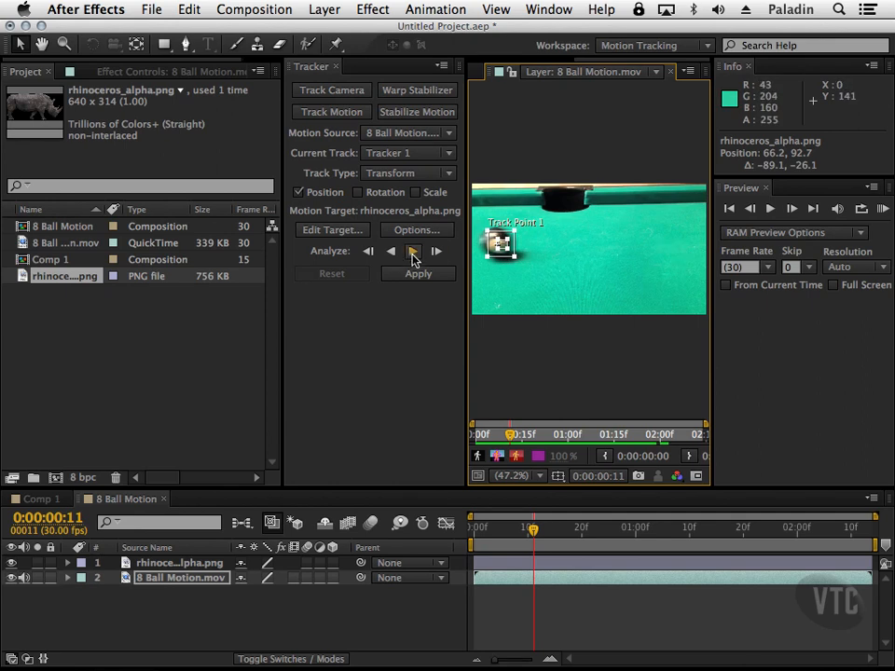
mouse_move(414, 250)
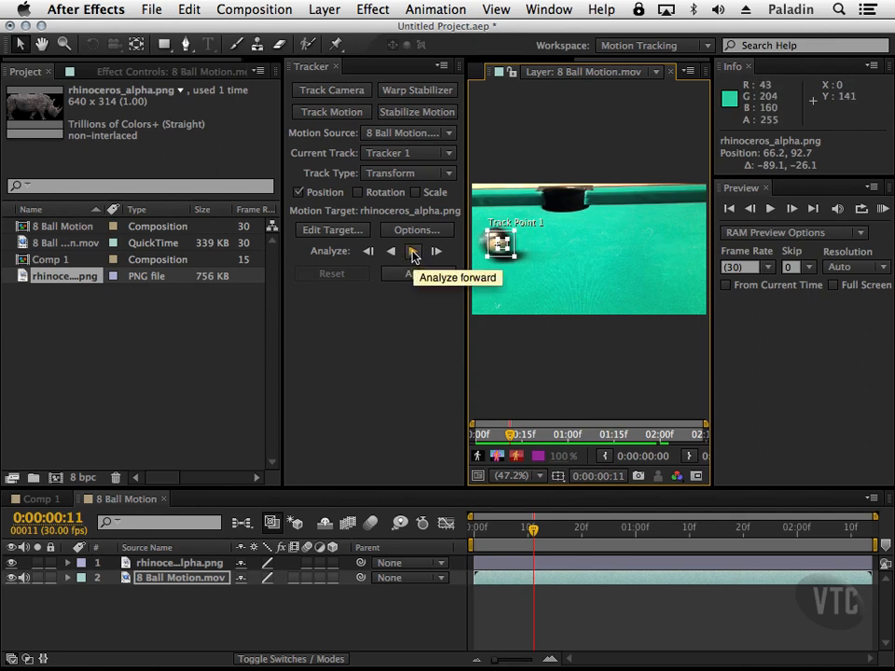
Analyze Track Point 1 forward and scrub the timeline to review the tracked path
click(413, 250)
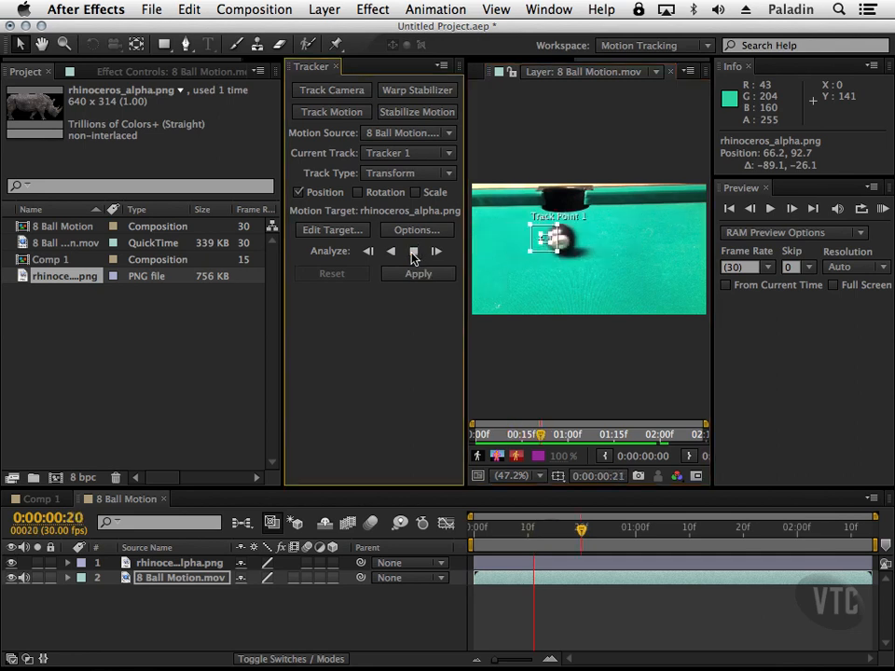
click(436, 251)
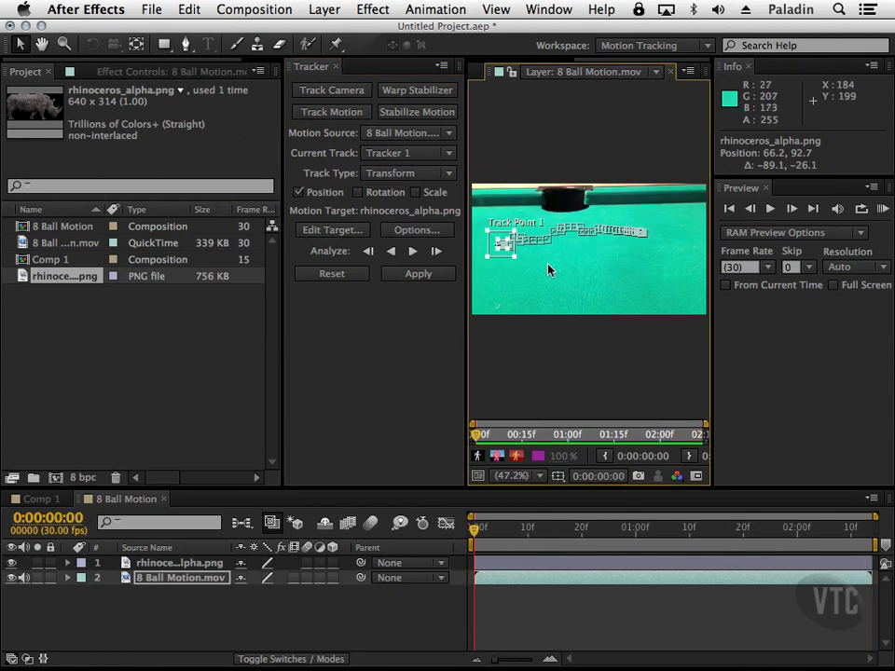
mouse_move(477, 525)
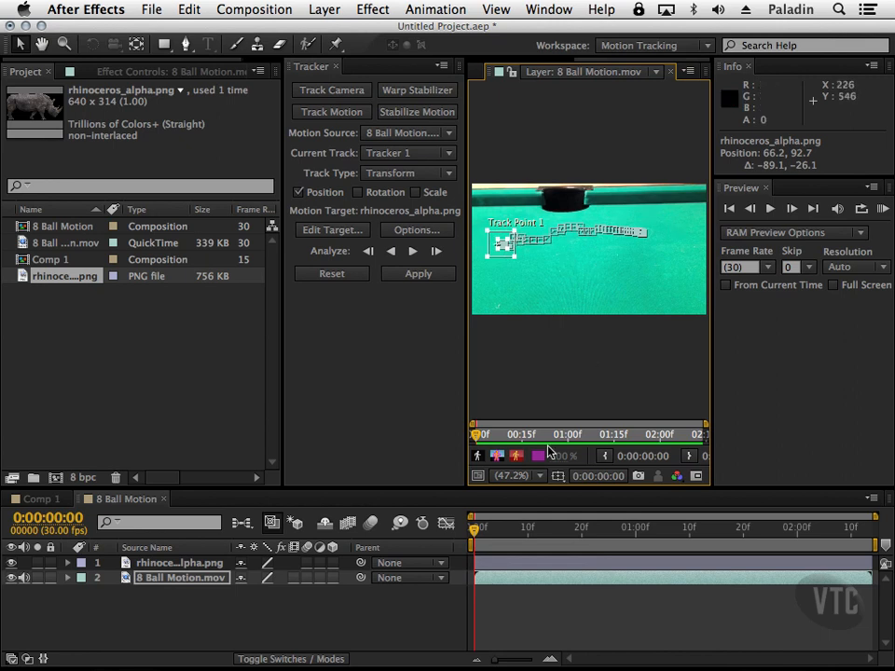
click(500, 527)
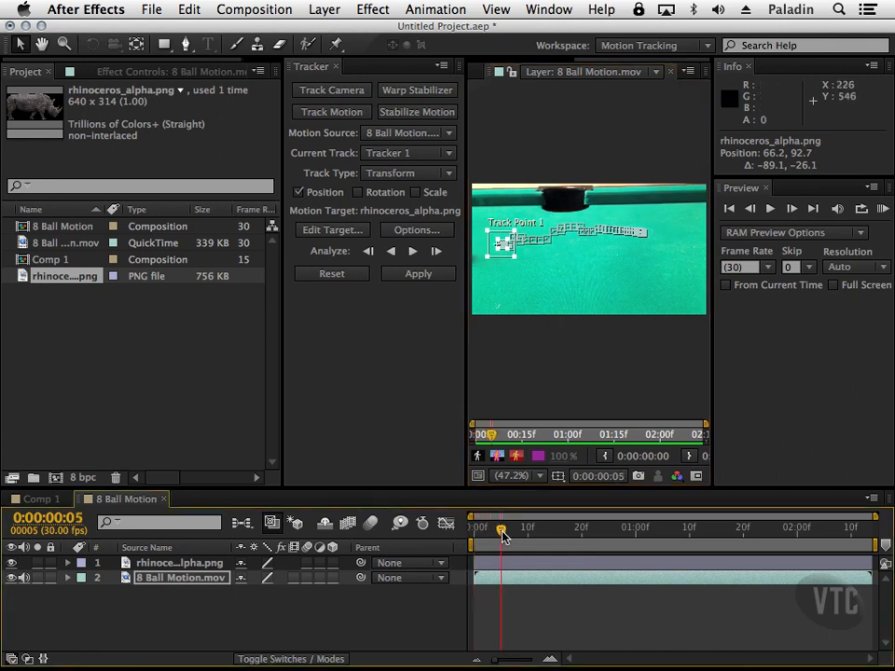
drag(501, 528, 582, 527)
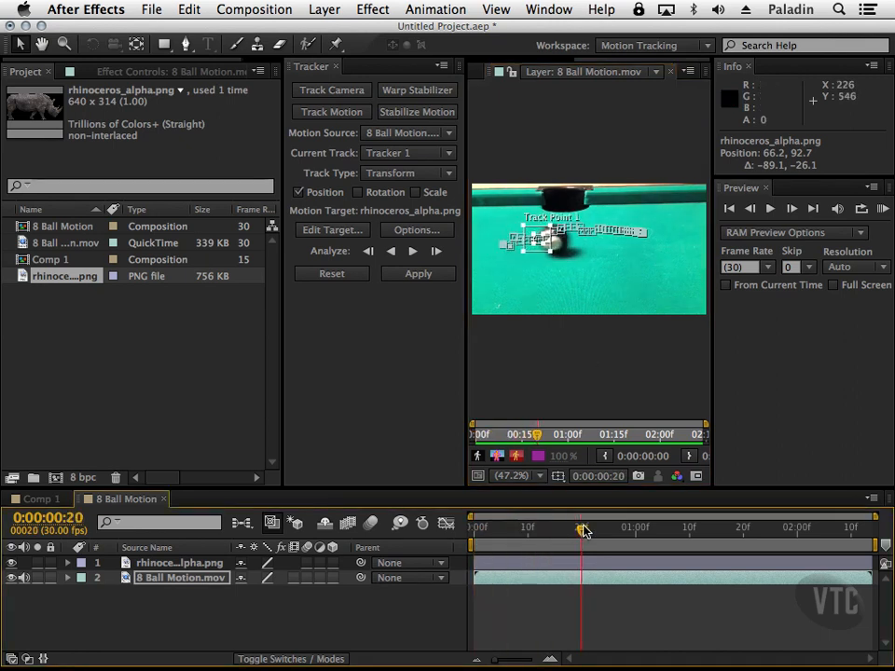
click(674, 526)
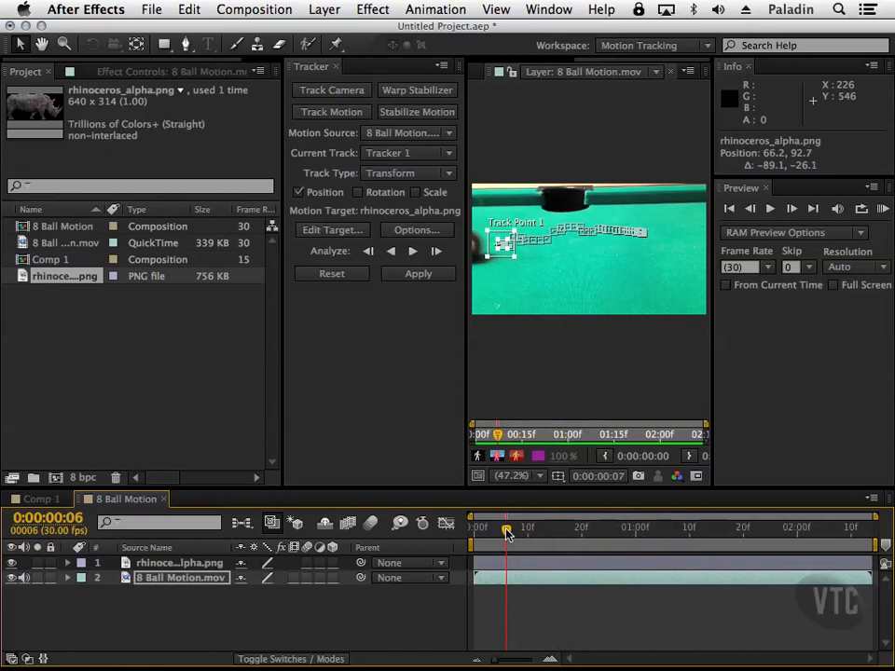
drag(506, 527, 721, 527)
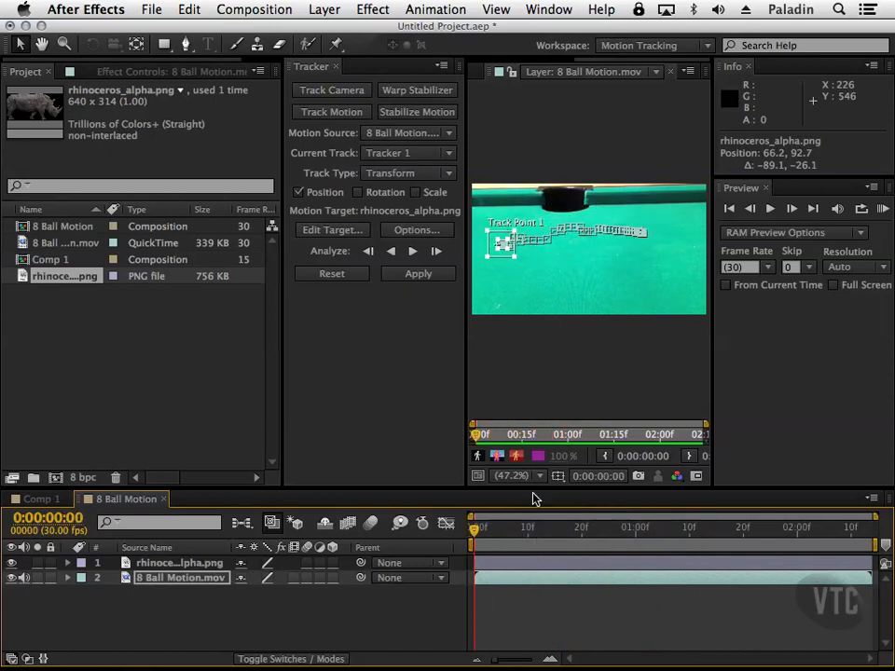
click(418, 273)
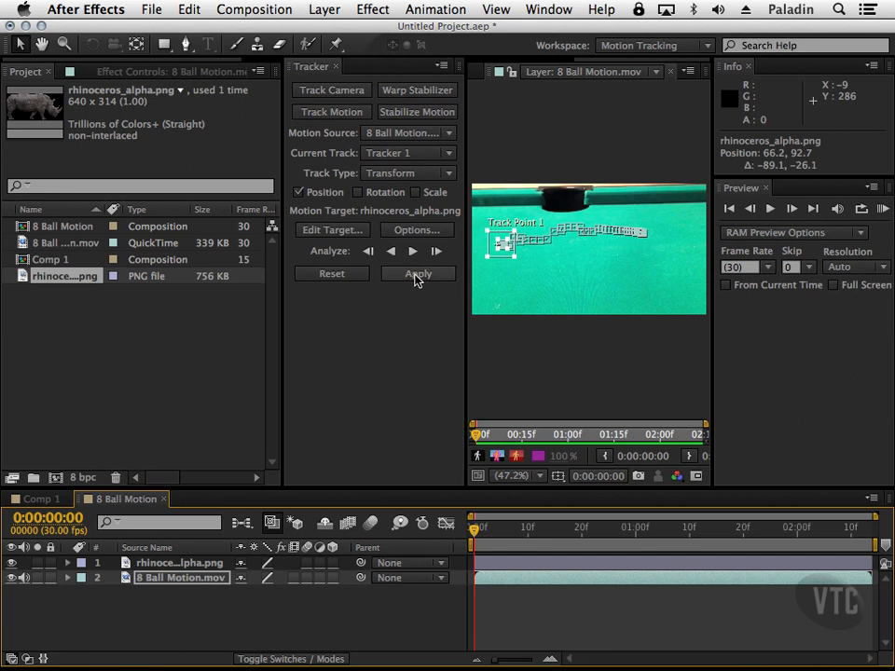
Apply the track to the rhino layer with Apply Dimensions set to X and Y
click(418, 273)
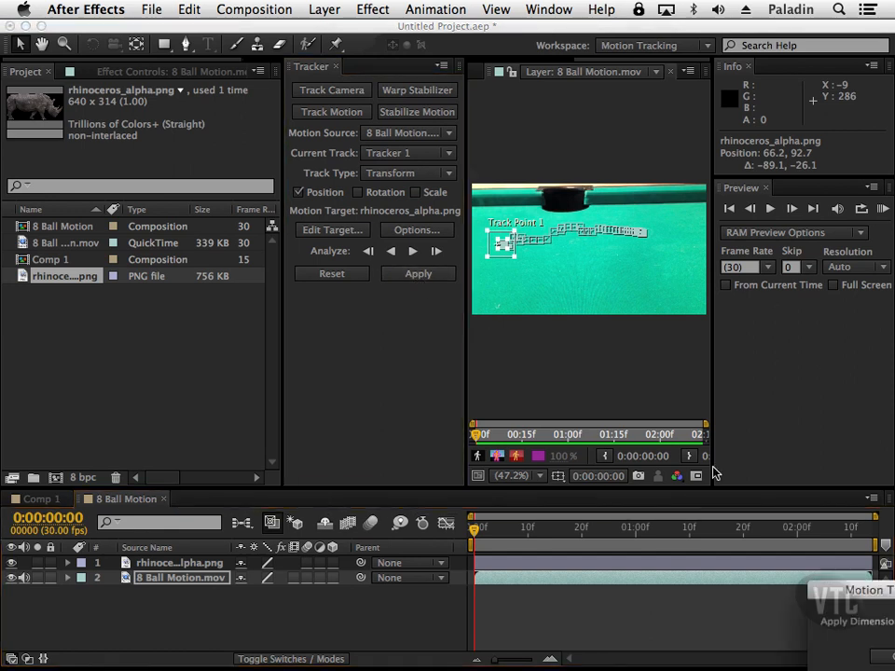
click(417, 273)
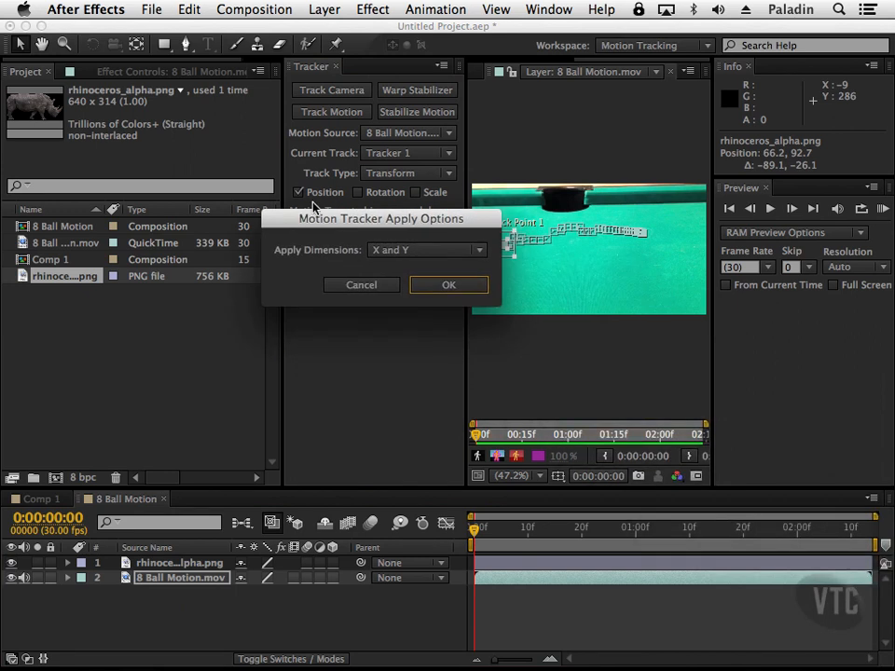
mouse_move(462, 254)
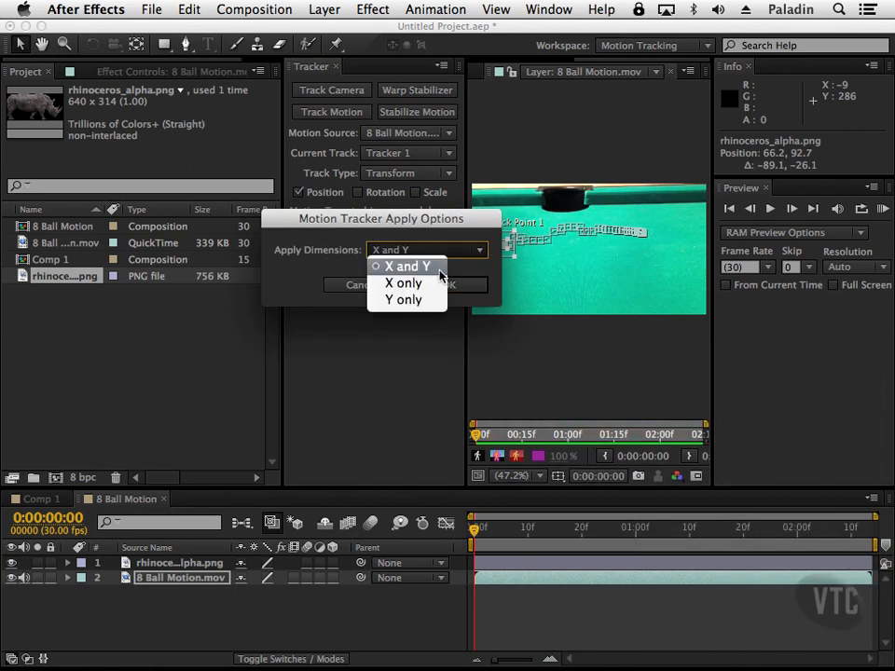
click(403, 266)
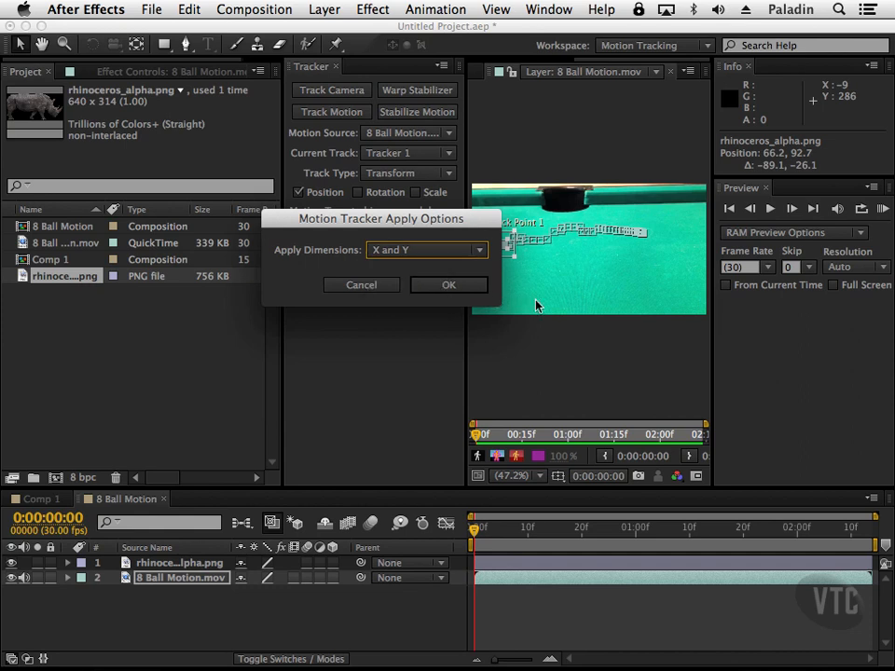
click(426, 250)
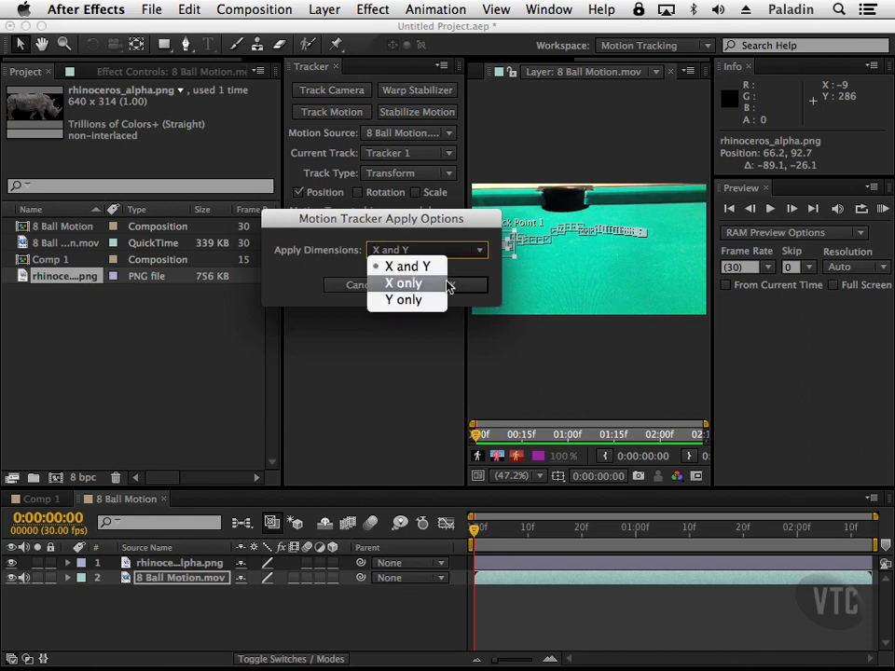
click(405, 282)
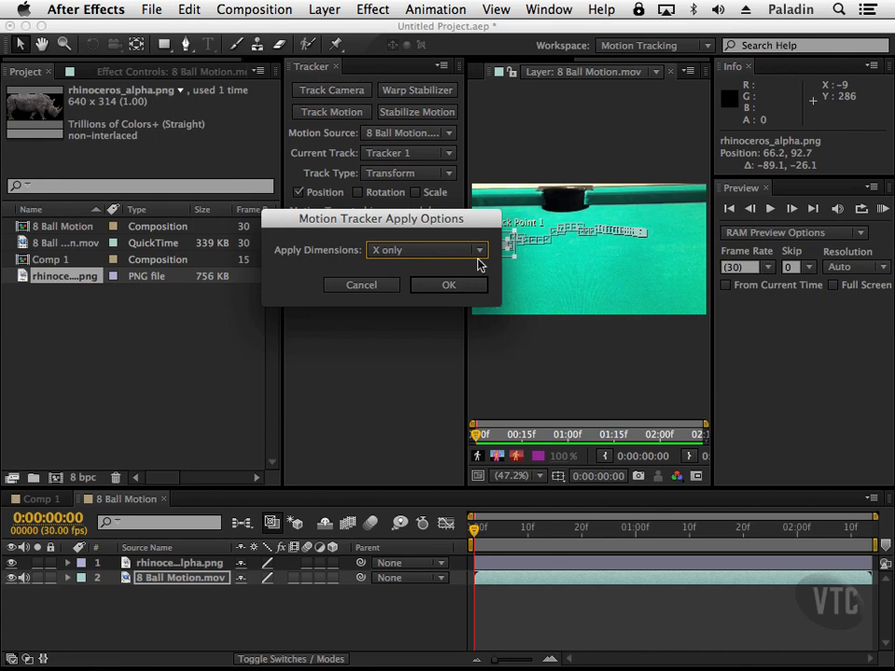
click(425, 249)
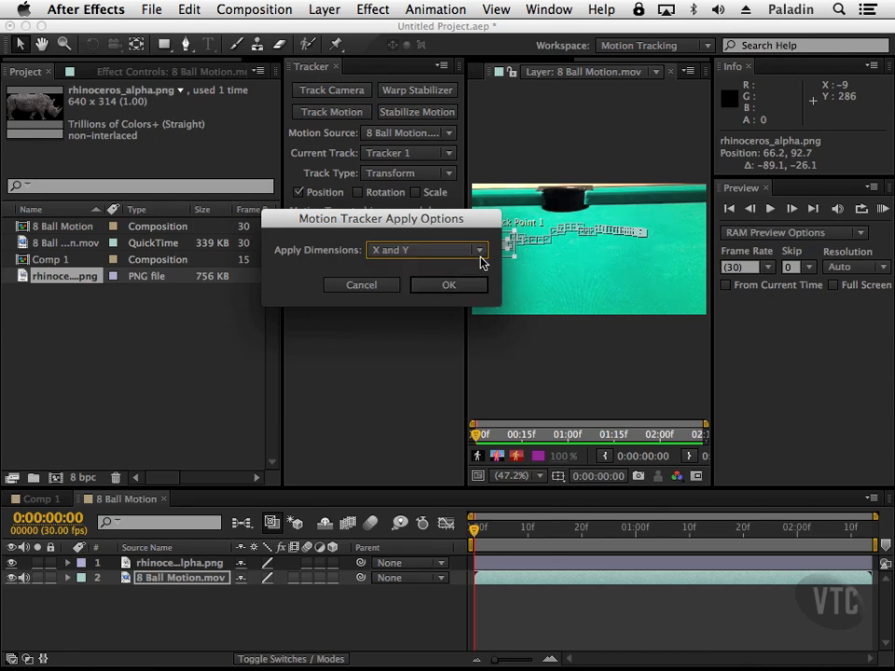
click(449, 285)
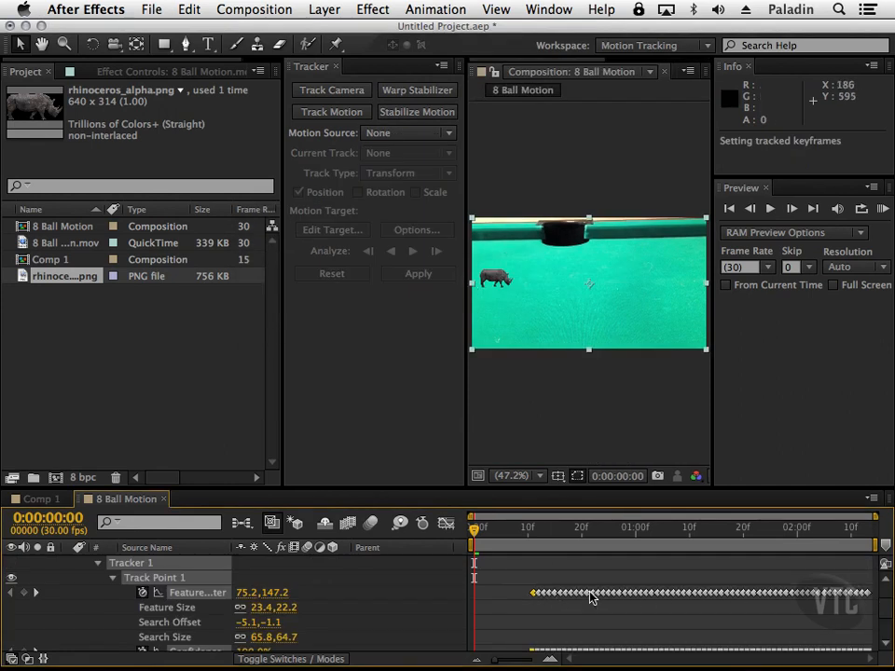
mouse_move(474, 349)
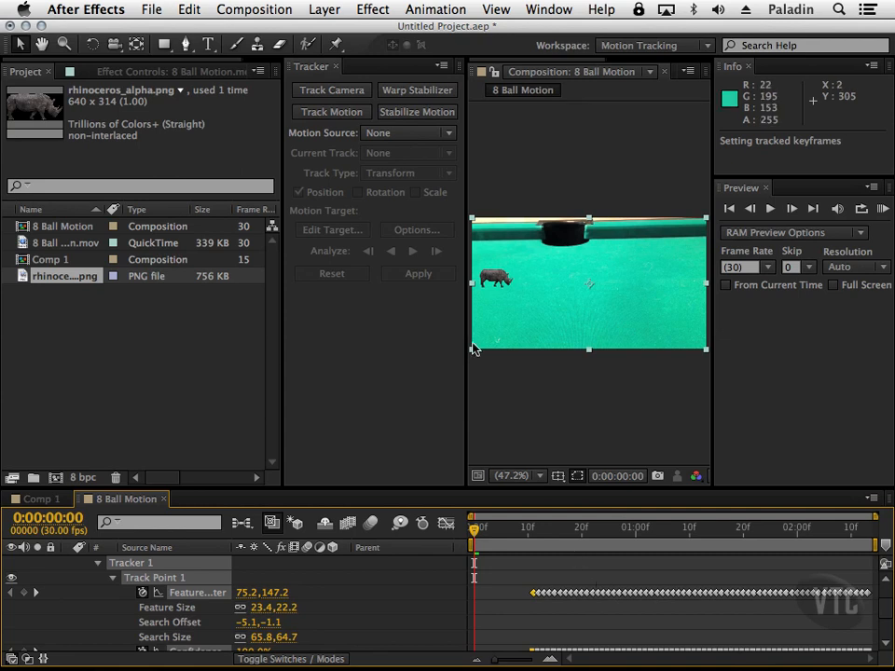
mouse_move(417, 268)
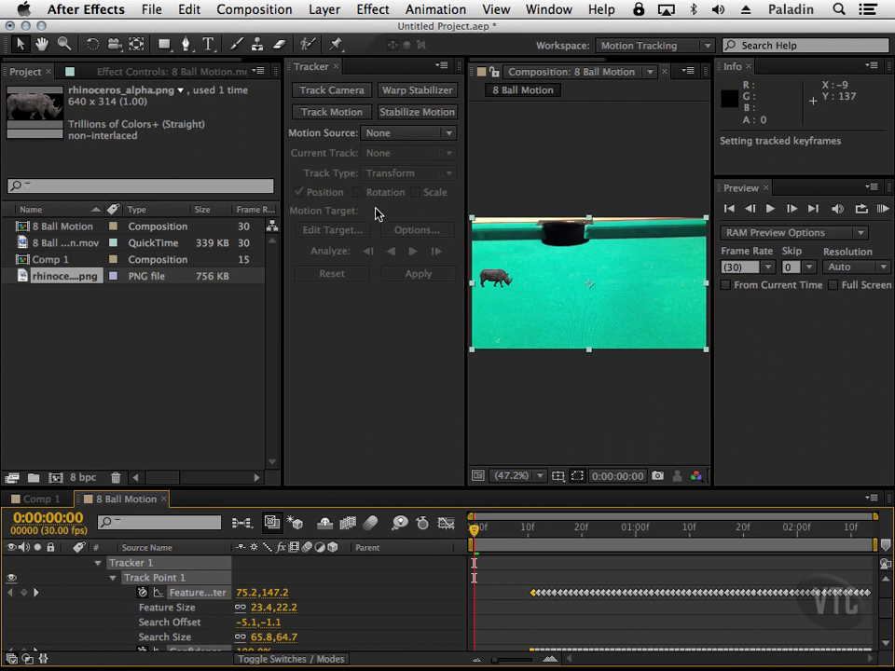
mouse_move(513, 322)
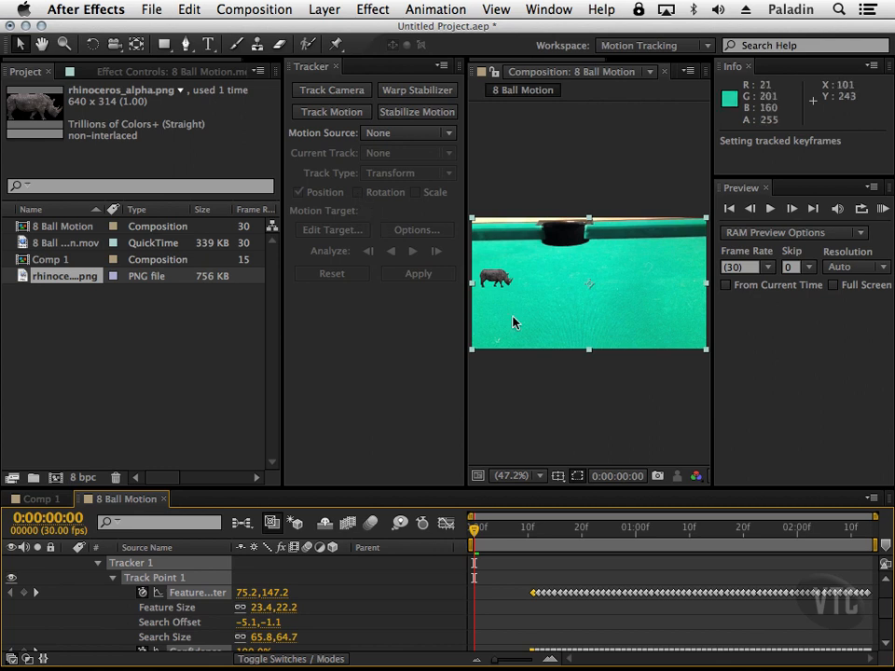
mouse_move(583, 406)
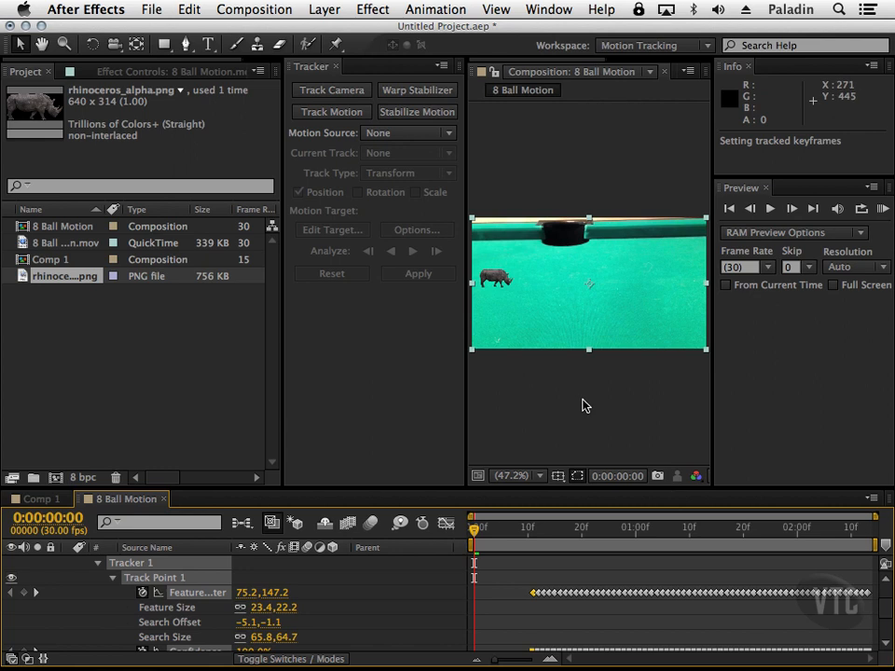
mouse_move(549, 467)
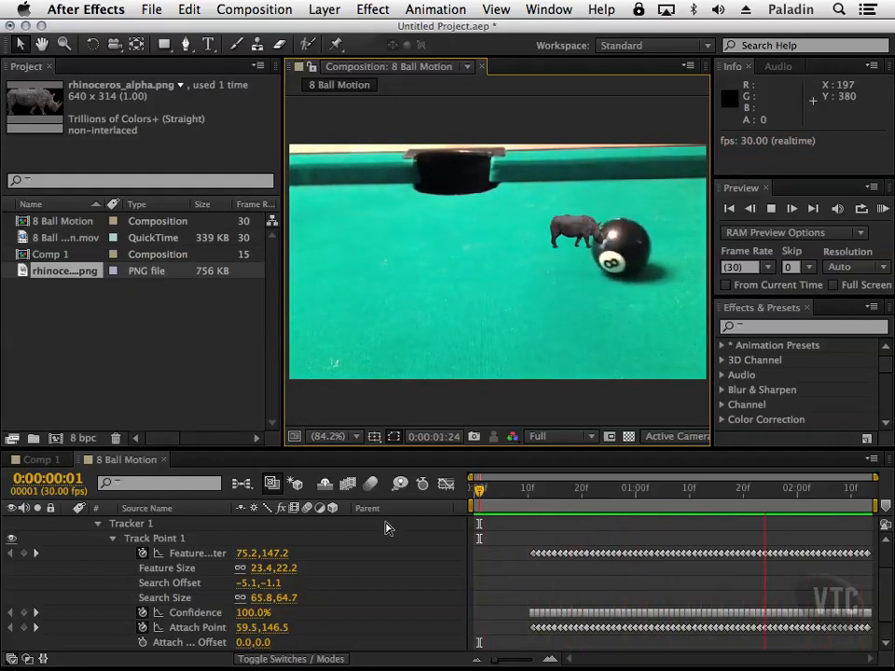
Stop the preview and switch the workspace to the Motion Tracking layout
click(793, 487)
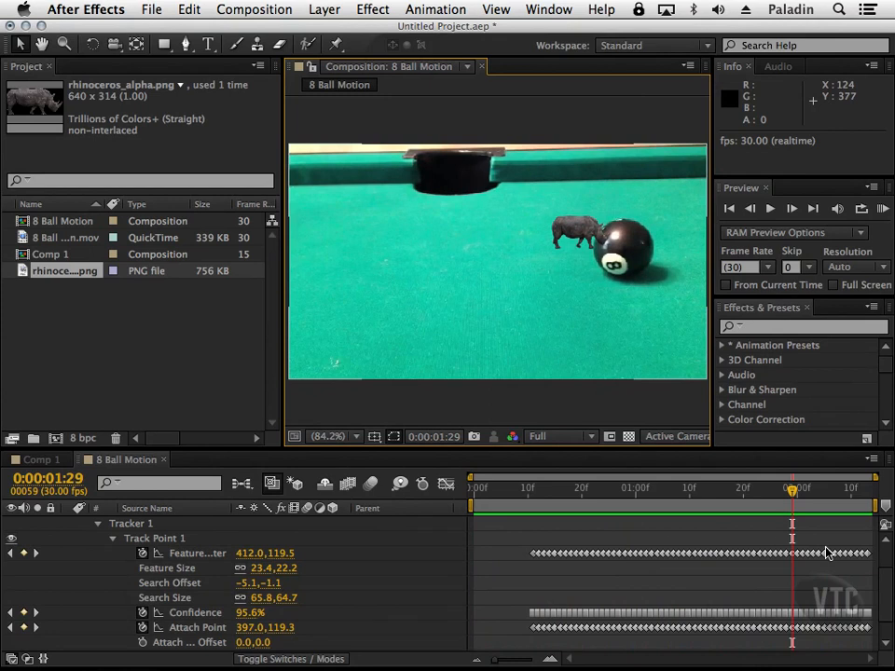
mouse_move(543, 601)
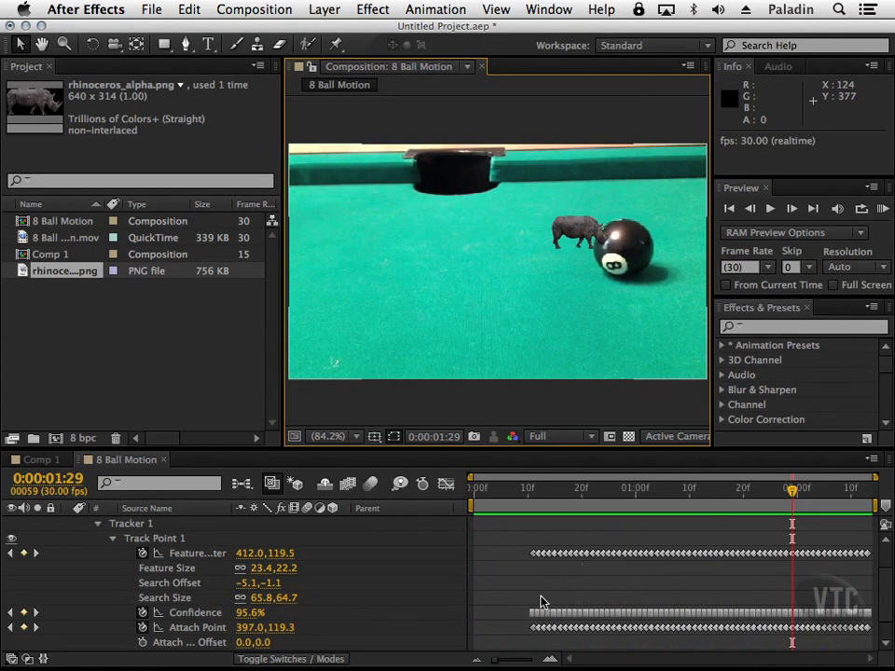
click(653, 45)
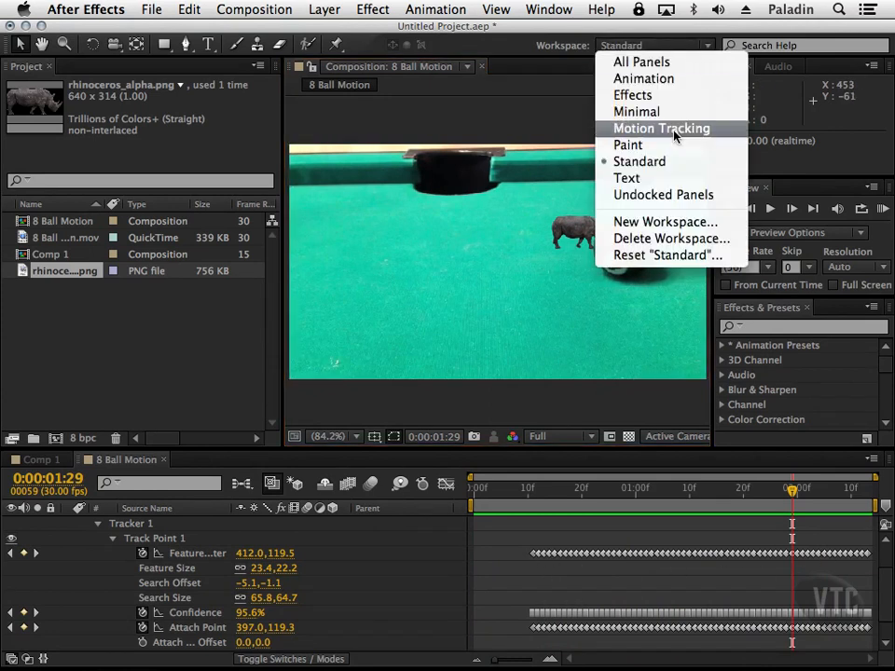
click(661, 127)
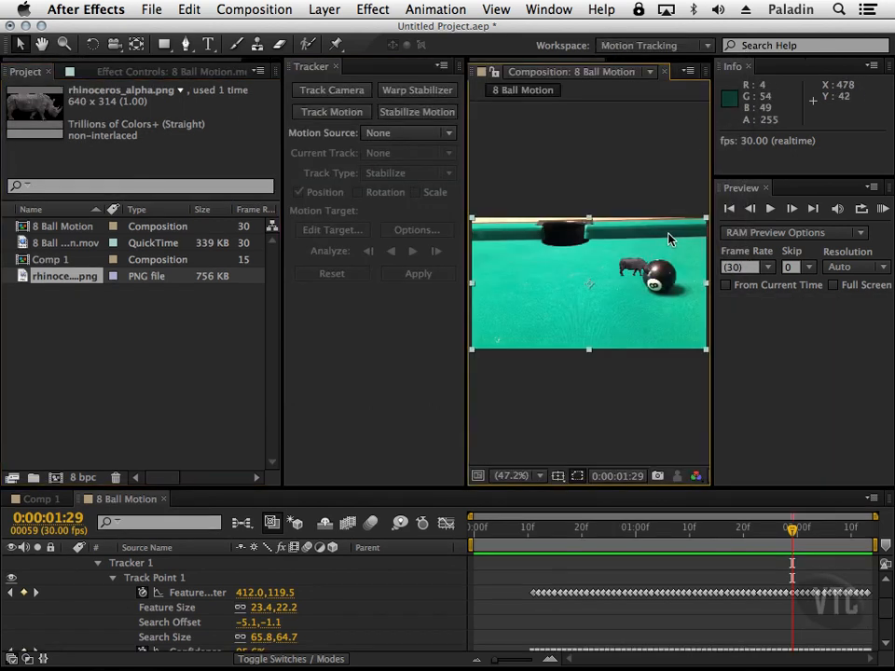
mouse_move(353, 112)
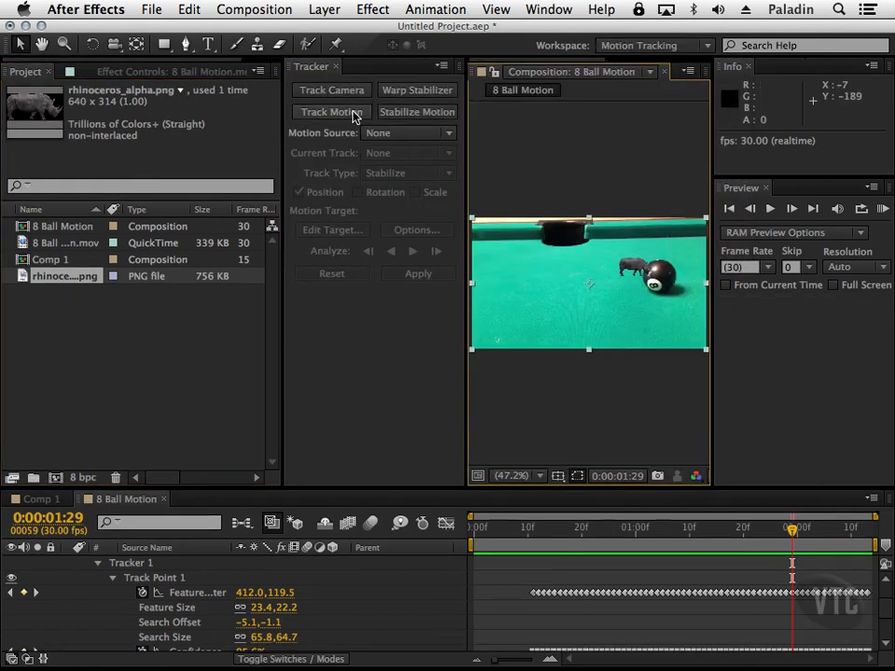
Create Tracker 2 on the 8 Ball Motion footage and check the Motion Source options
click(331, 112)
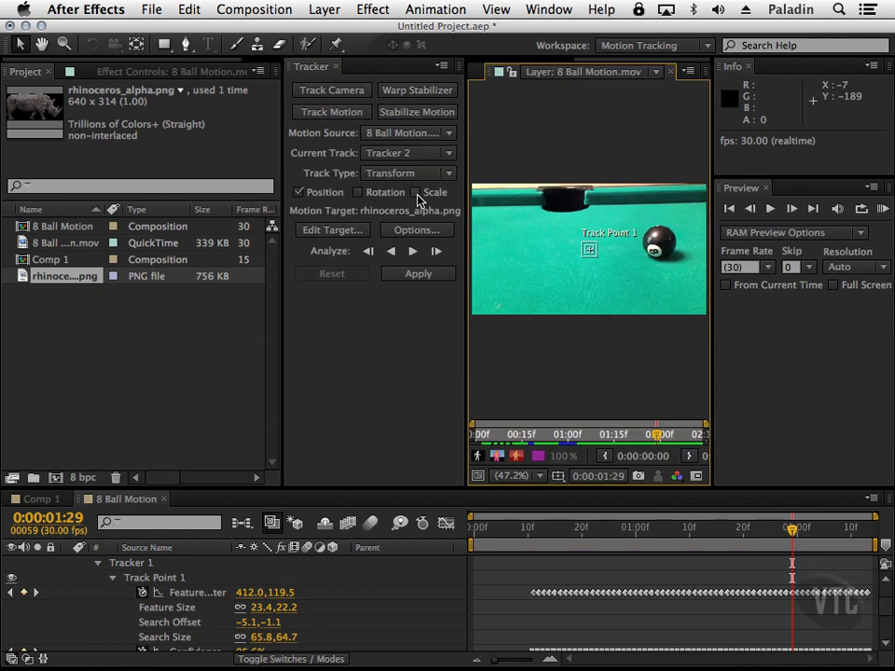
mouse_move(694, 255)
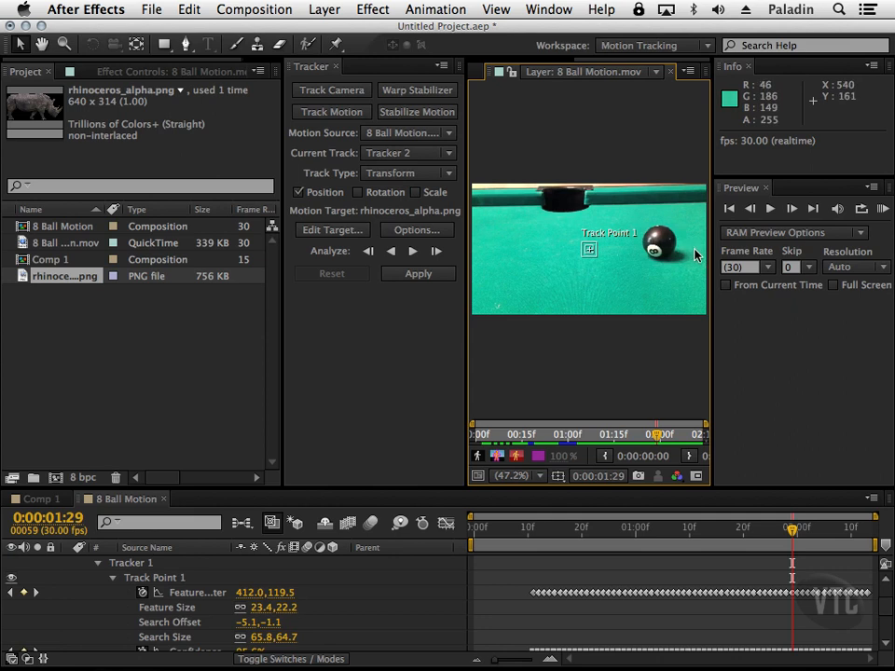
mouse_move(678, 249)
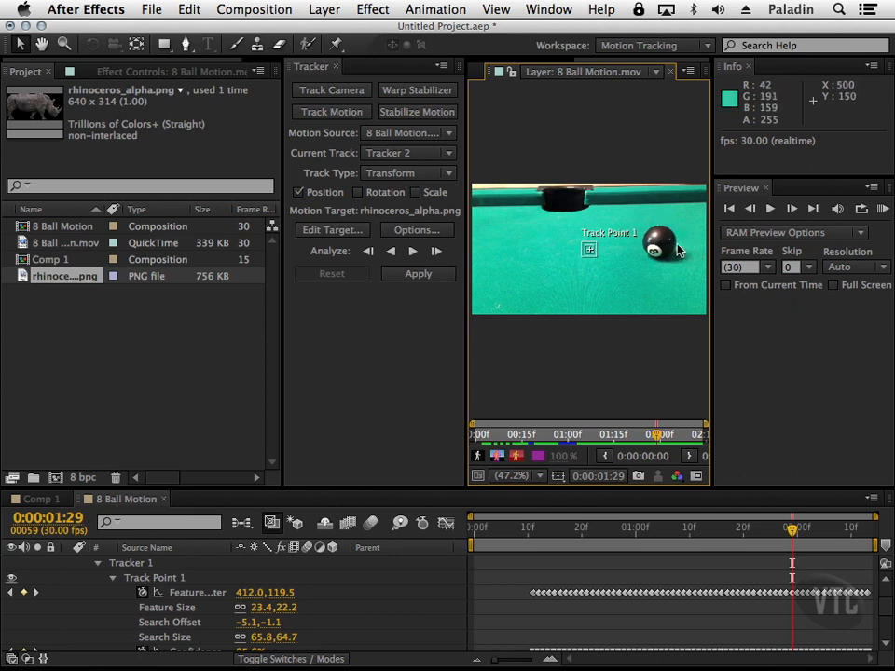
mouse_move(520, 204)
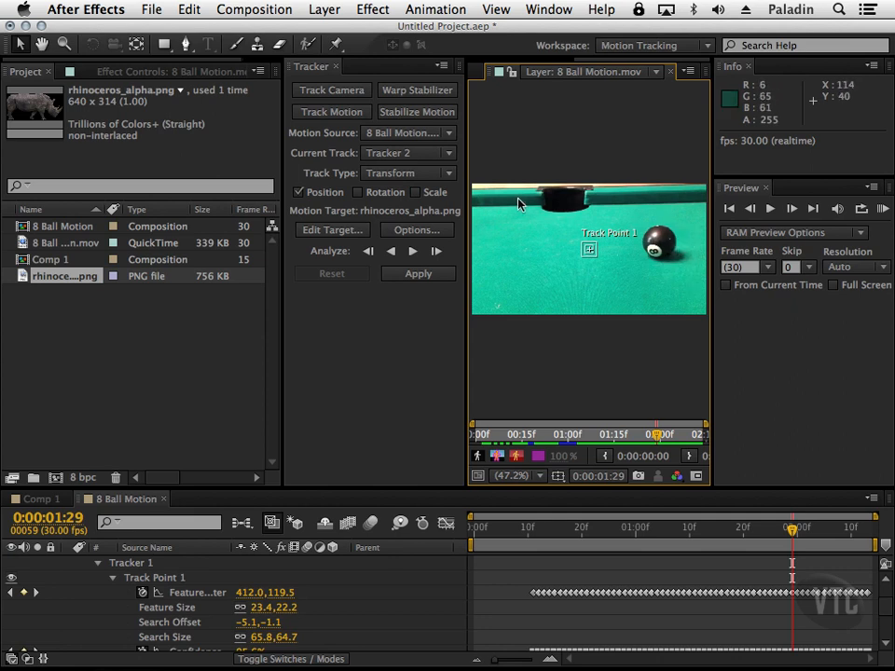
mouse_move(641, 212)
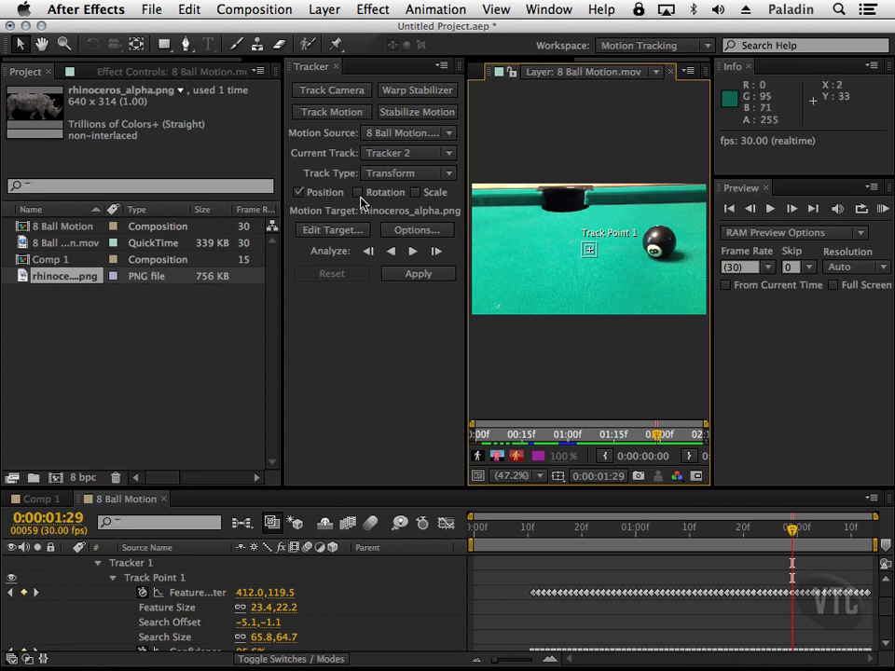
mouse_move(452, 183)
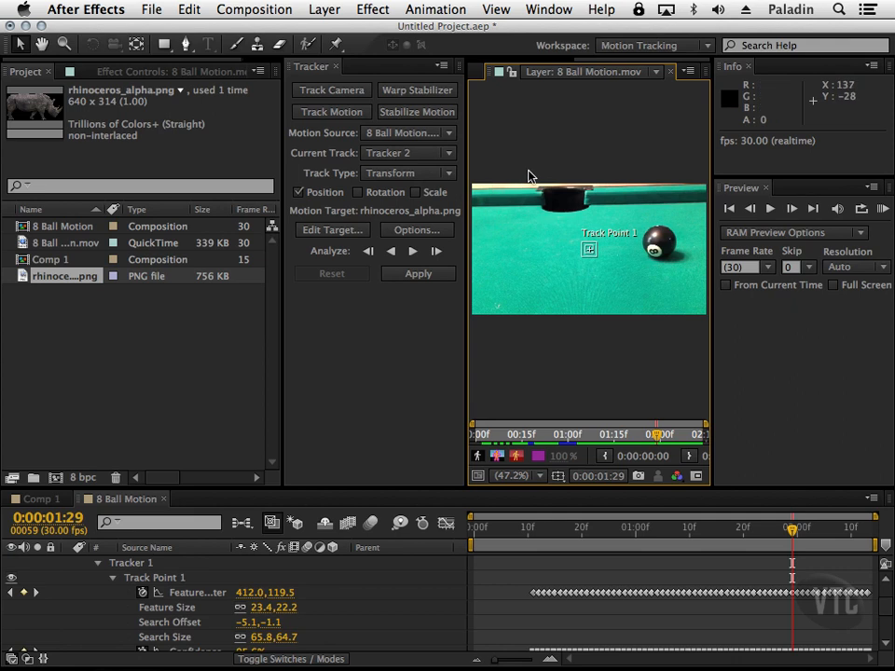
click(407, 133)
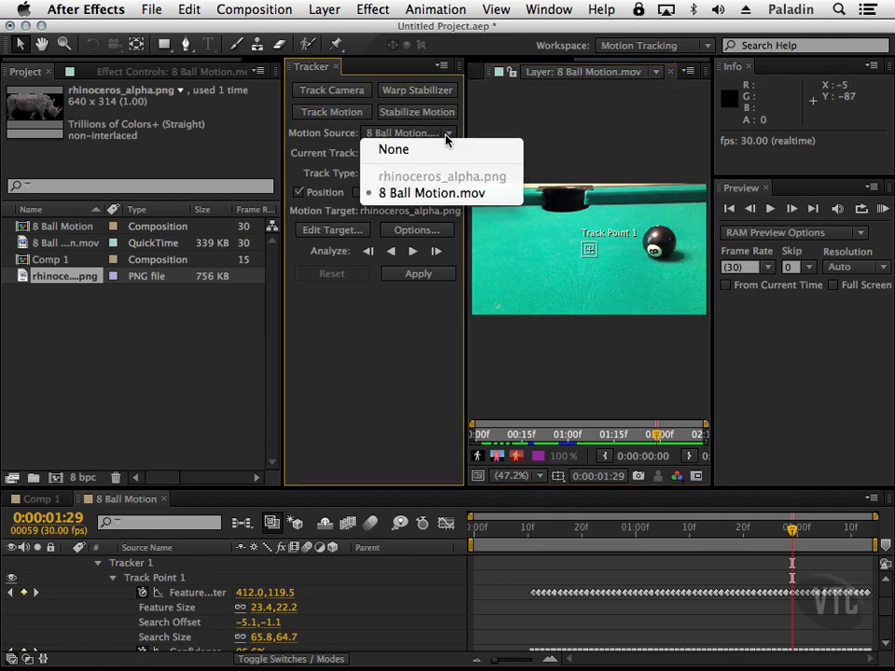
click(431, 193)
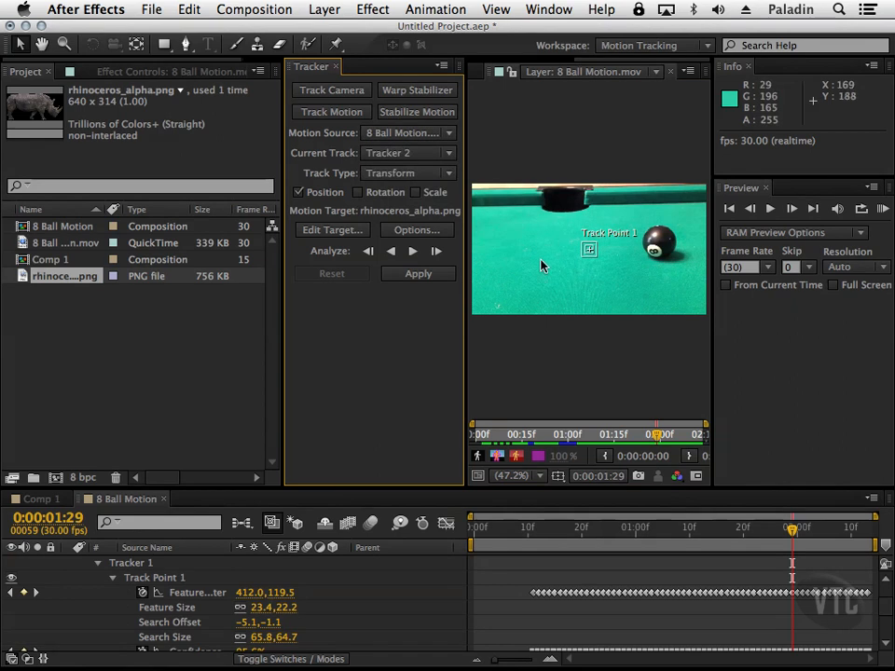
mouse_move(338, 230)
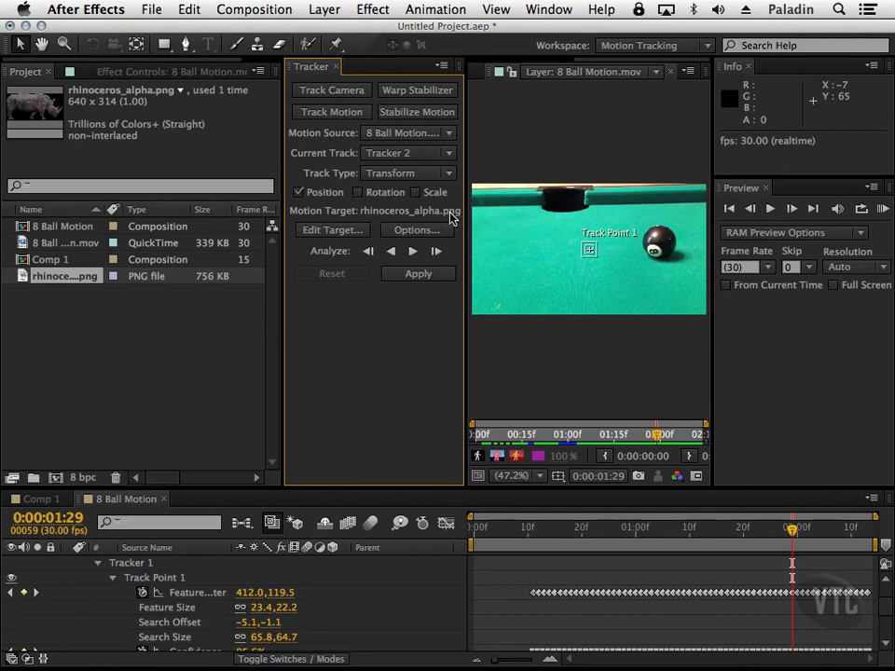
mouse_move(474, 220)
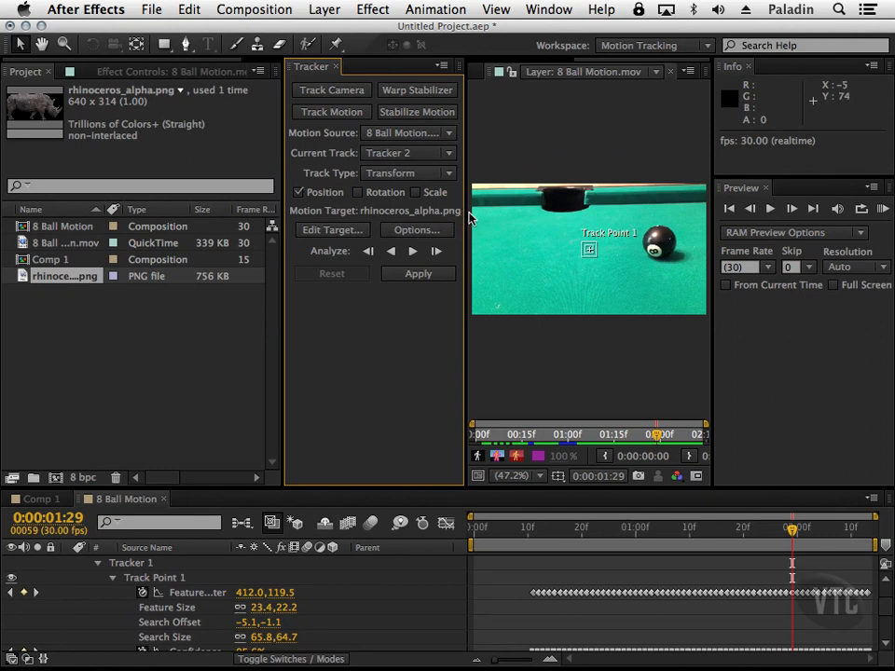
click(66, 276)
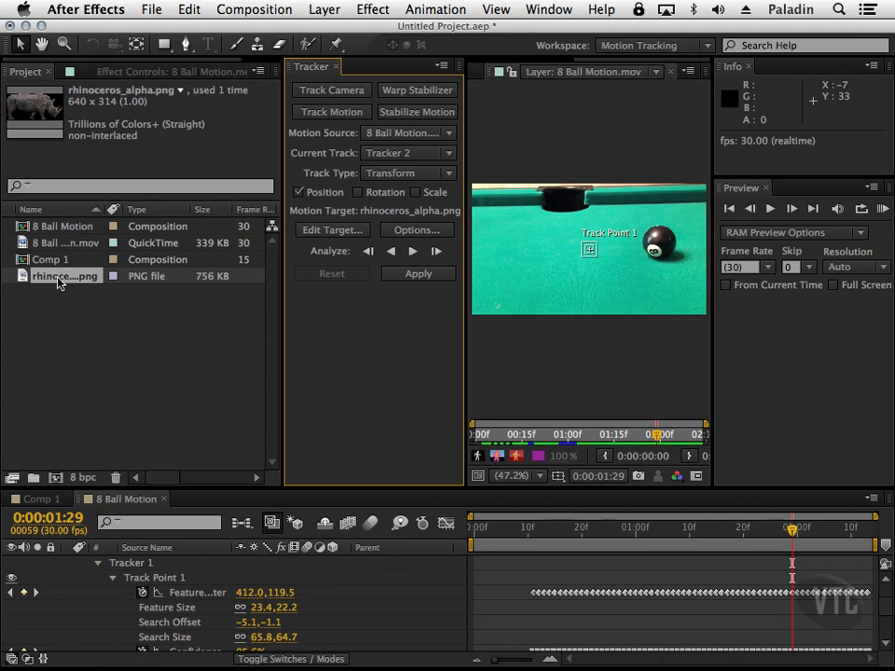
mouse_move(159, 253)
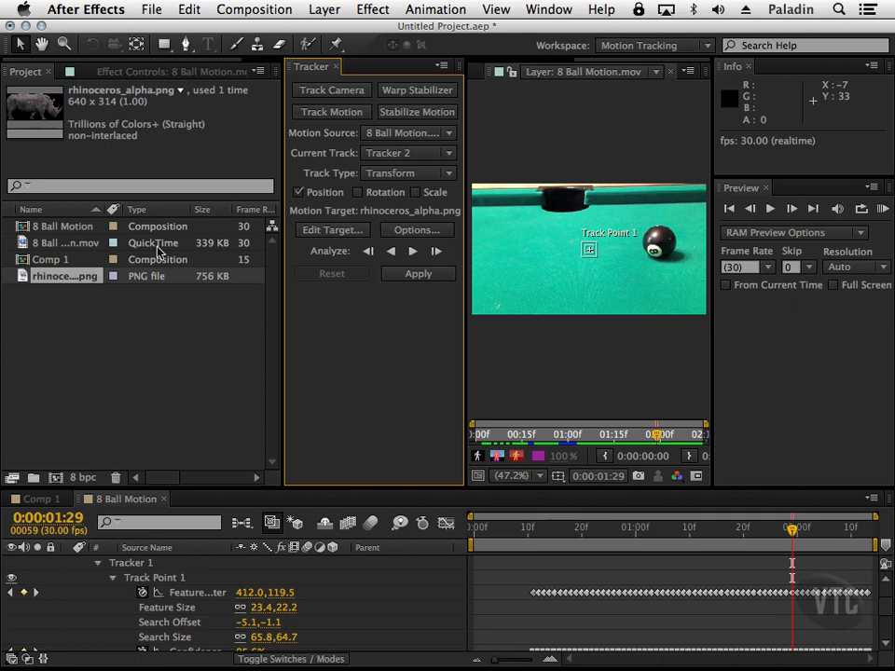
click(332, 230)
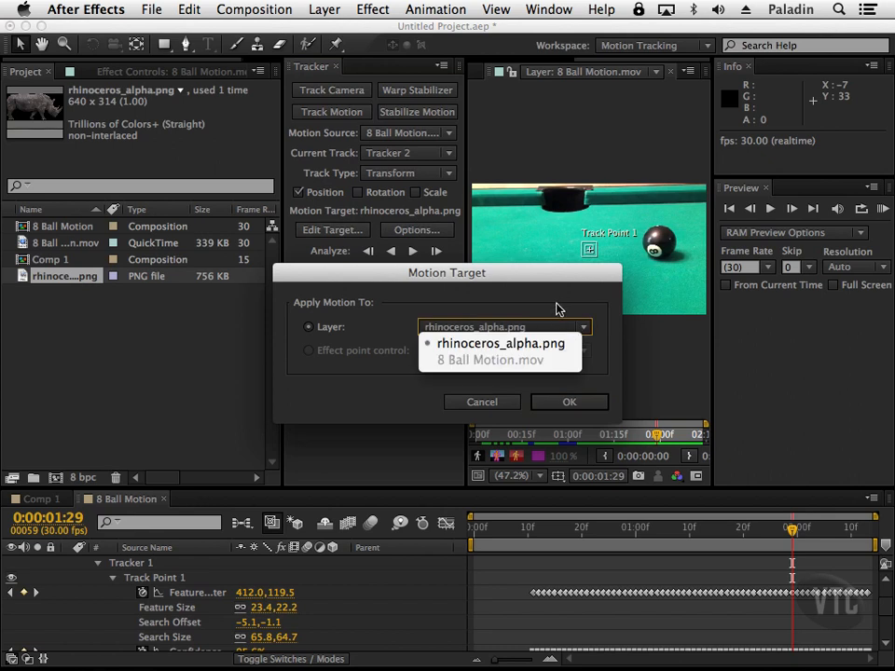
click(569, 402)
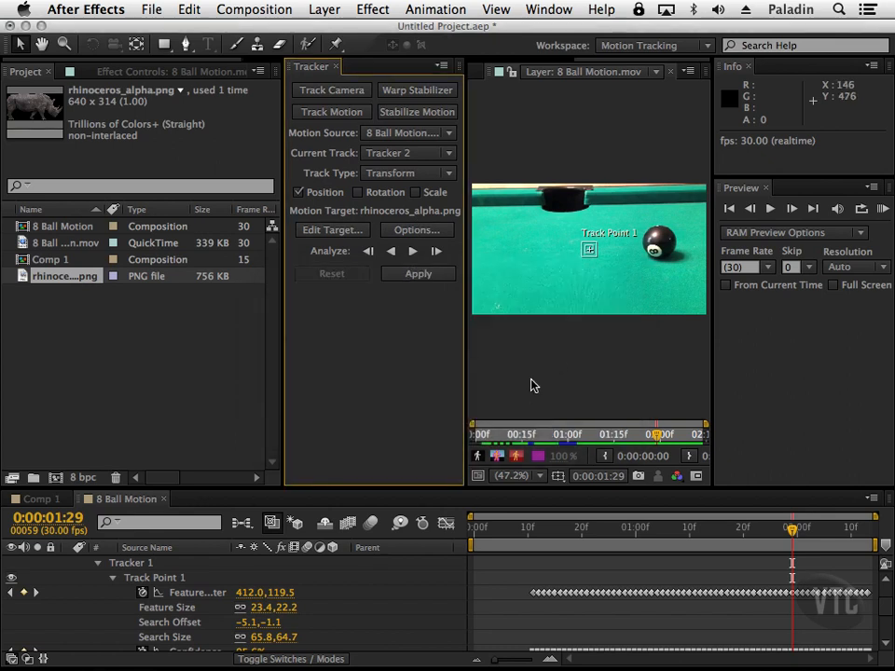
mouse_move(587, 343)
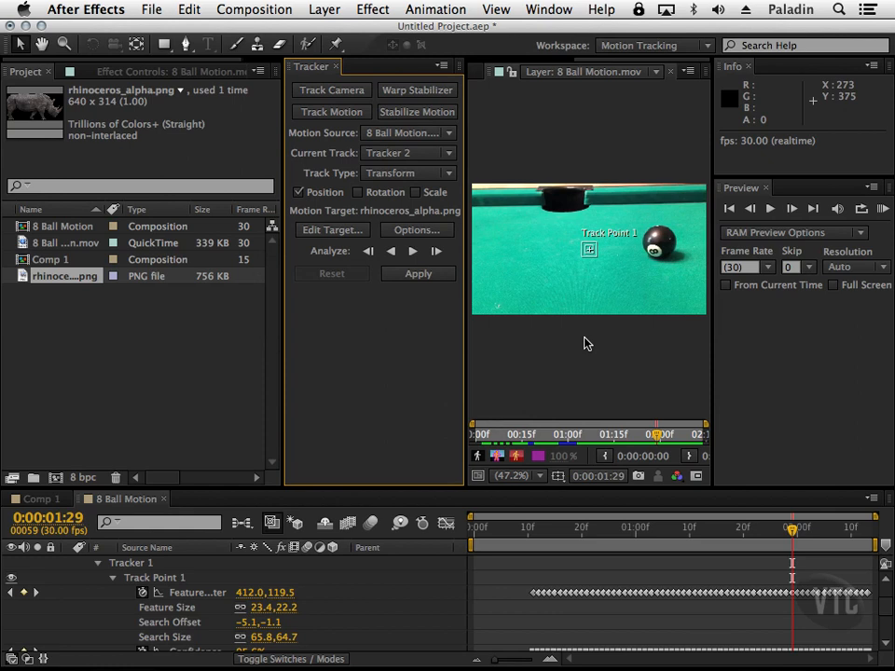